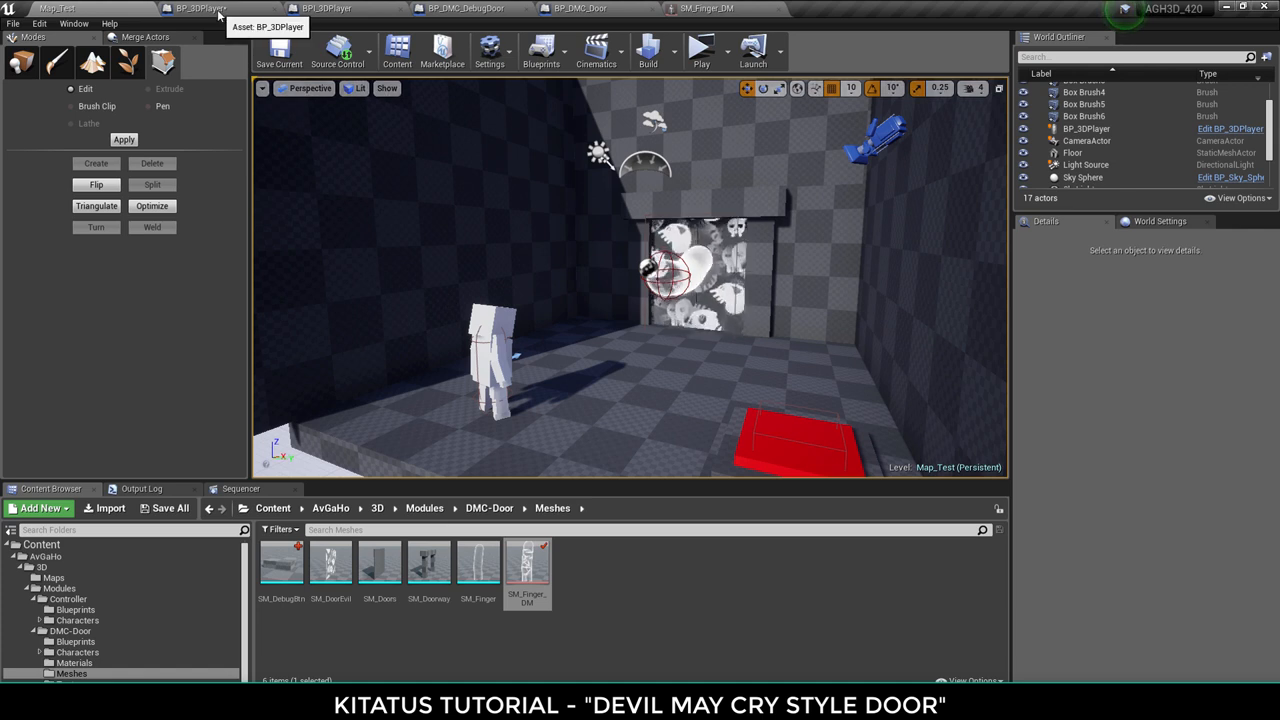
- Start a test run of the level and focus the running game preview
left_click(200, 8)
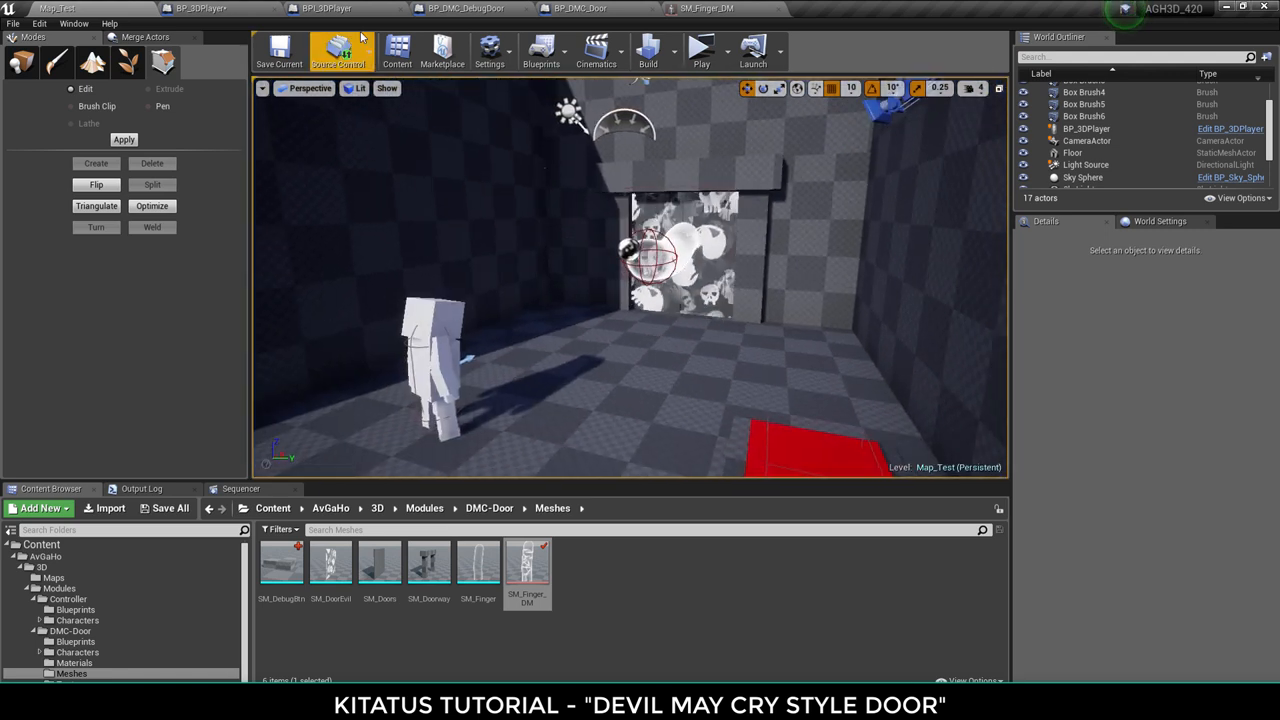
left_click(200, 8)
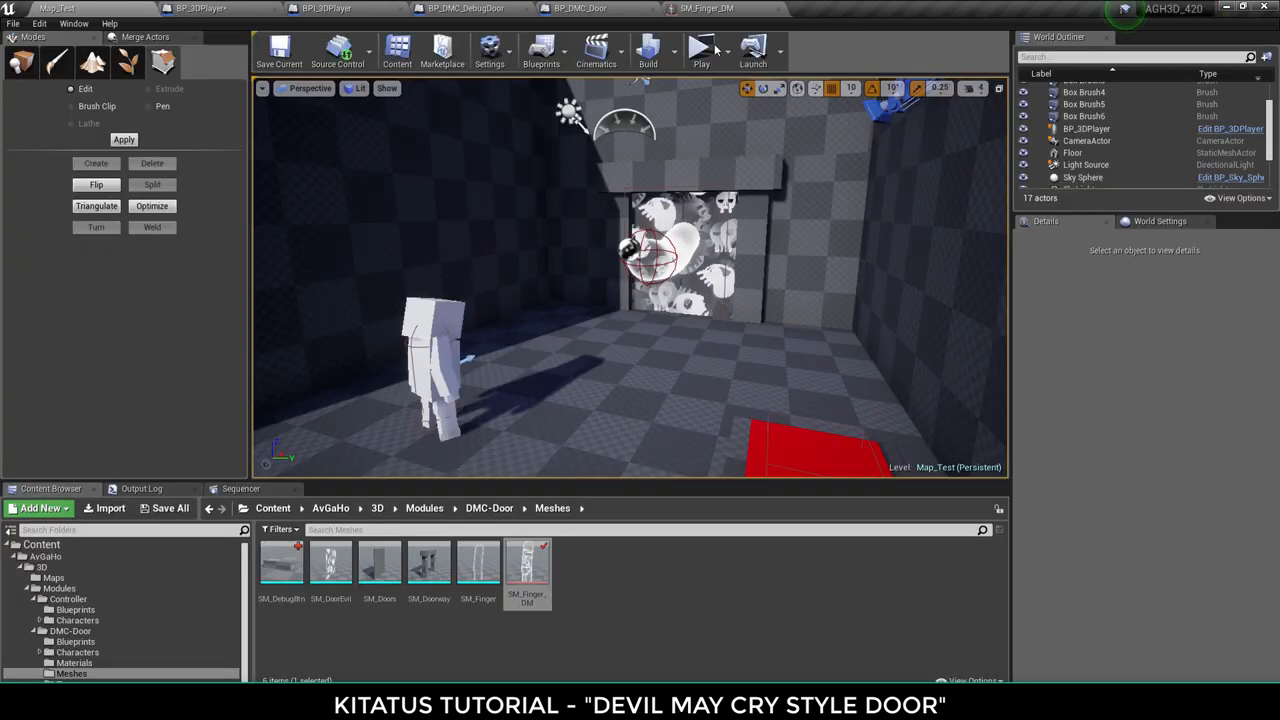
left_click(701, 50)
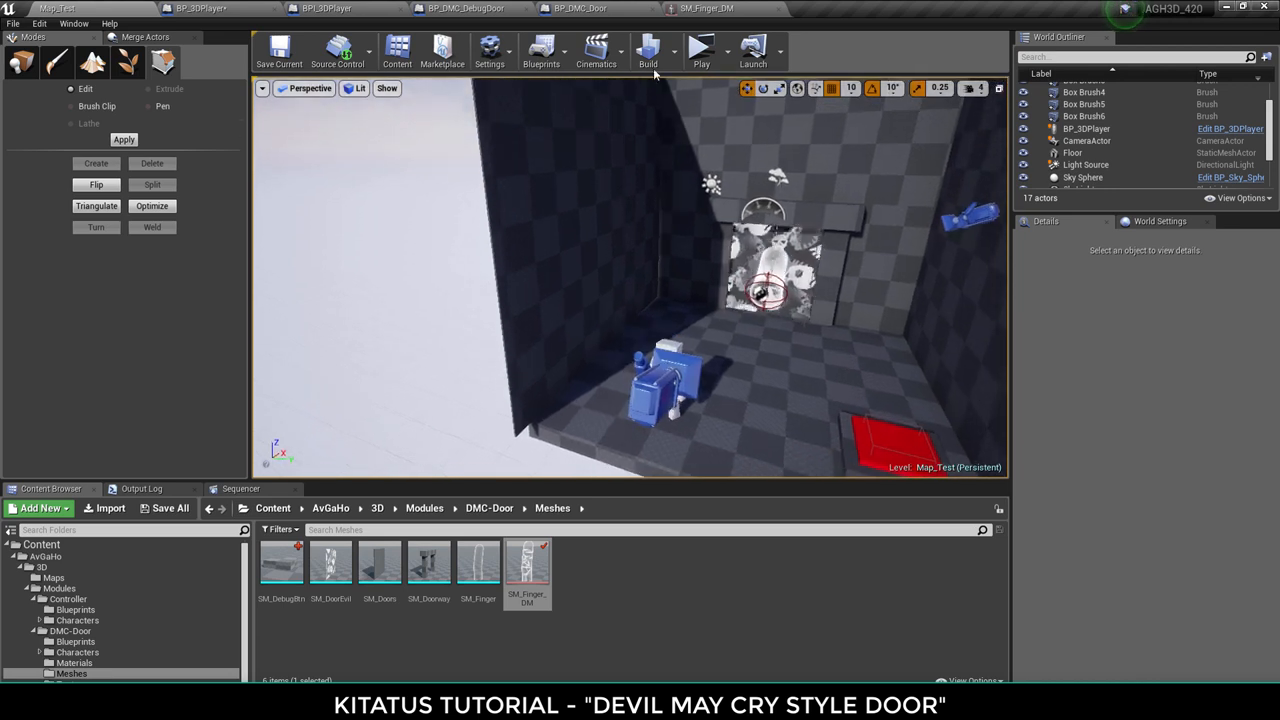
left_click(701, 47)
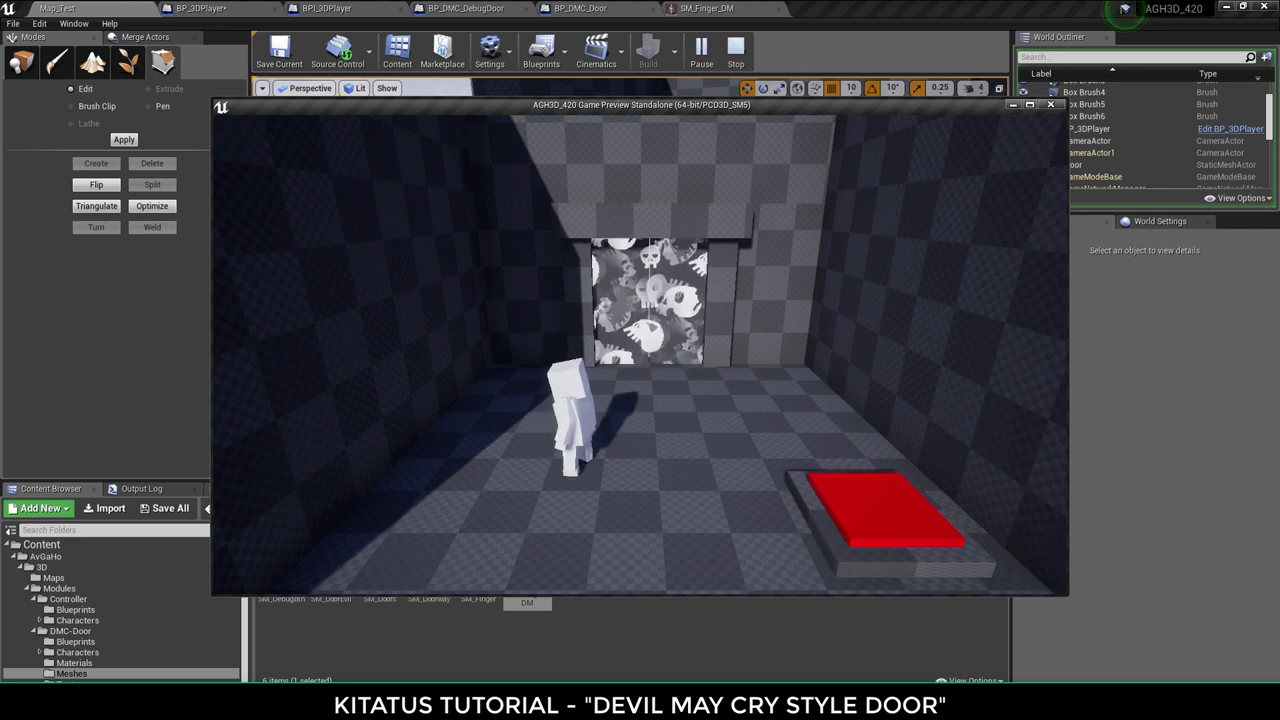
left_click(200, 8)
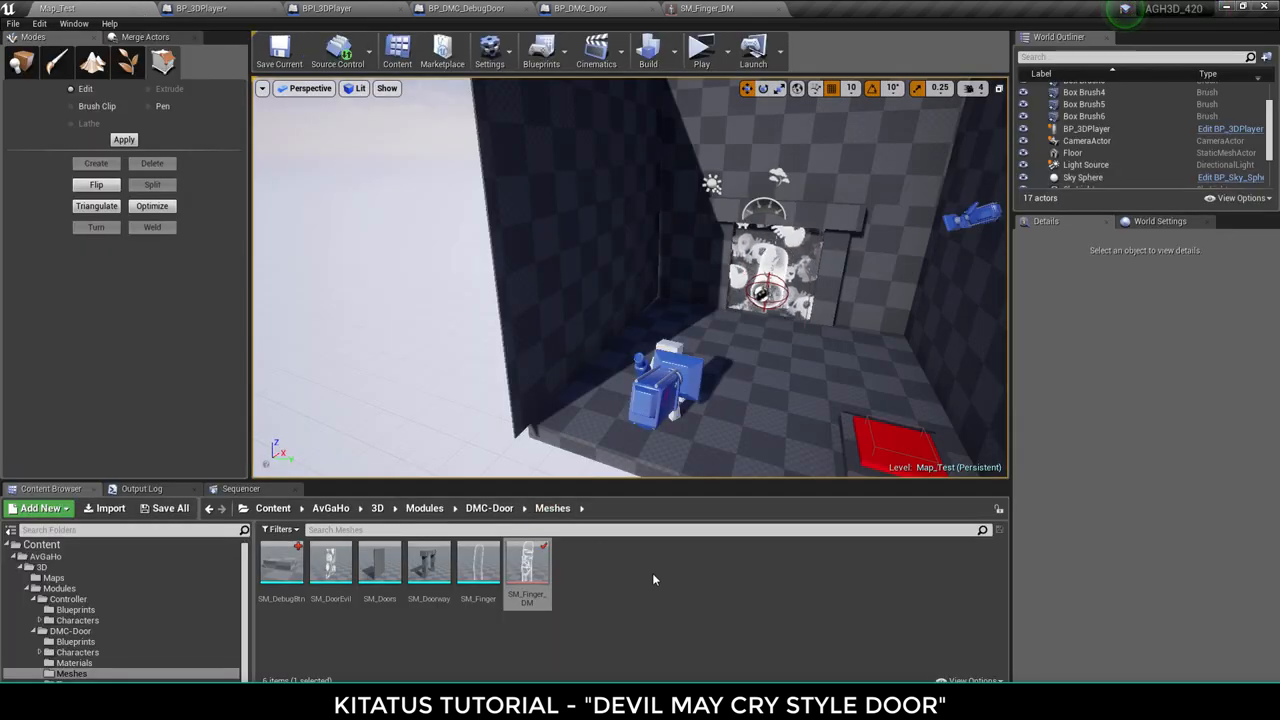
- Open BPI_3DPlayer and review its TemporarilyTakeControlOfCamera and HaveYourCameraBack functions
left_click(75, 641)
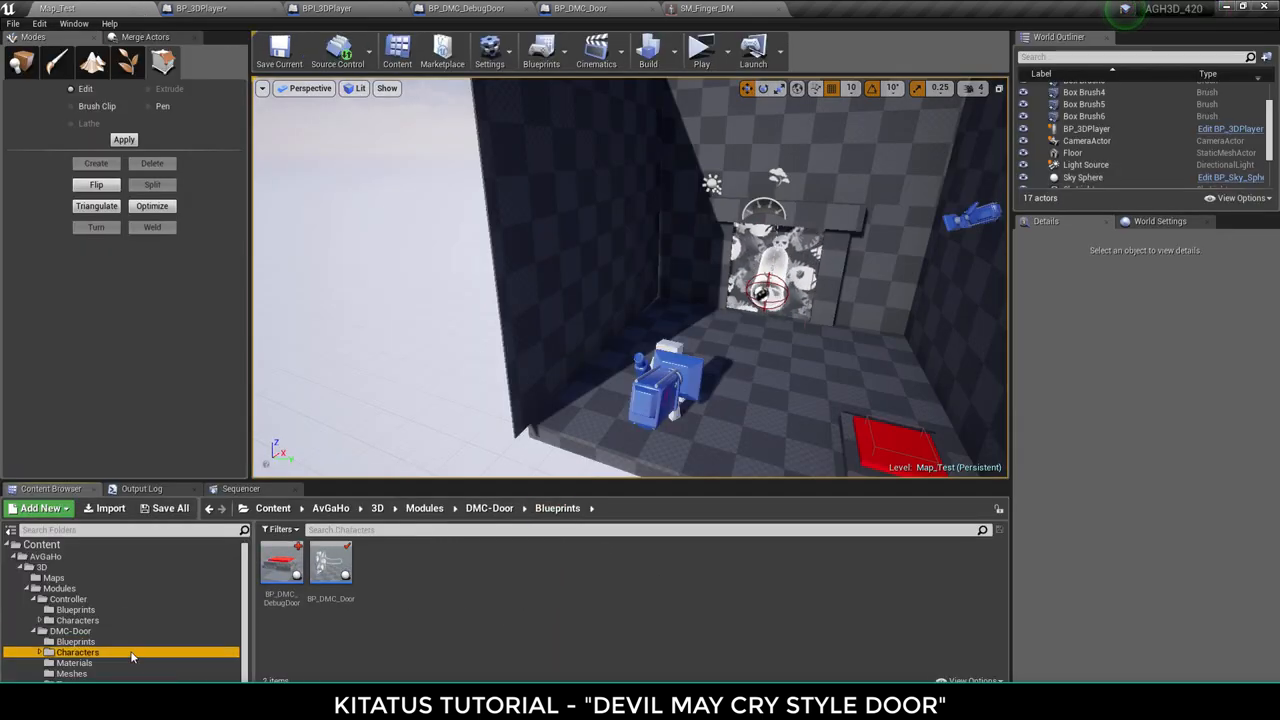
left_click(70, 630)
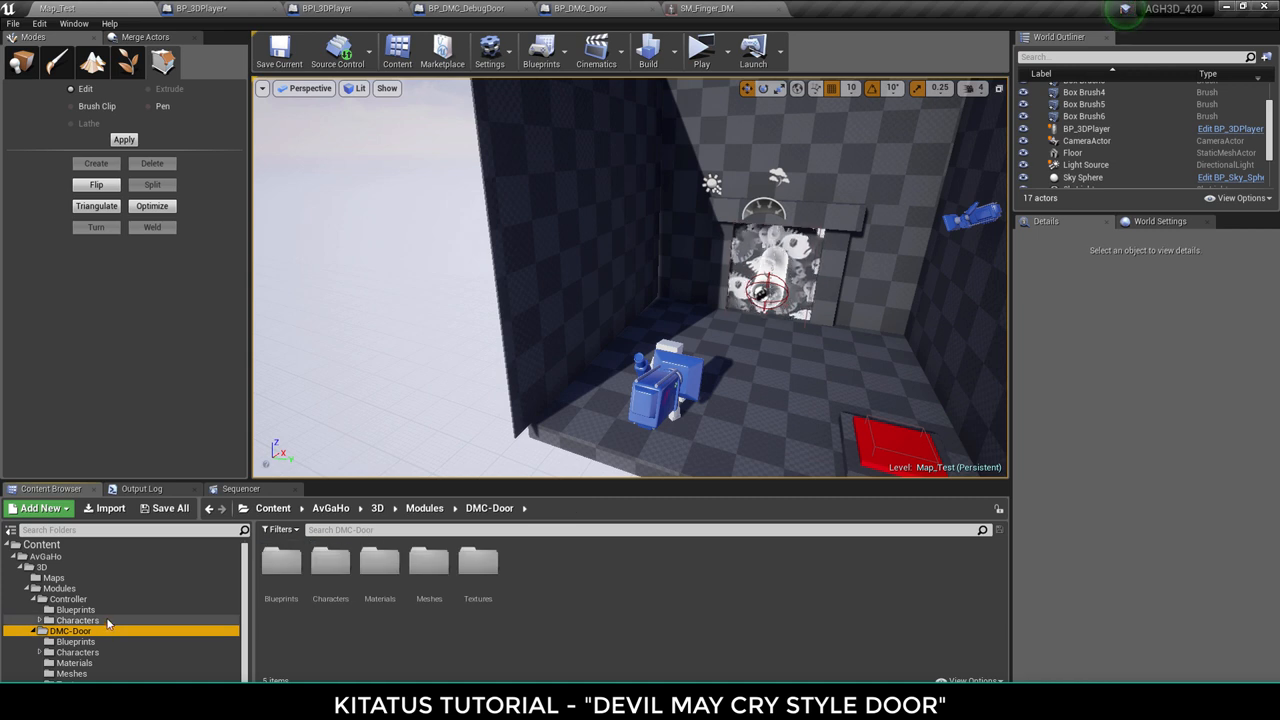
left_click(345, 8)
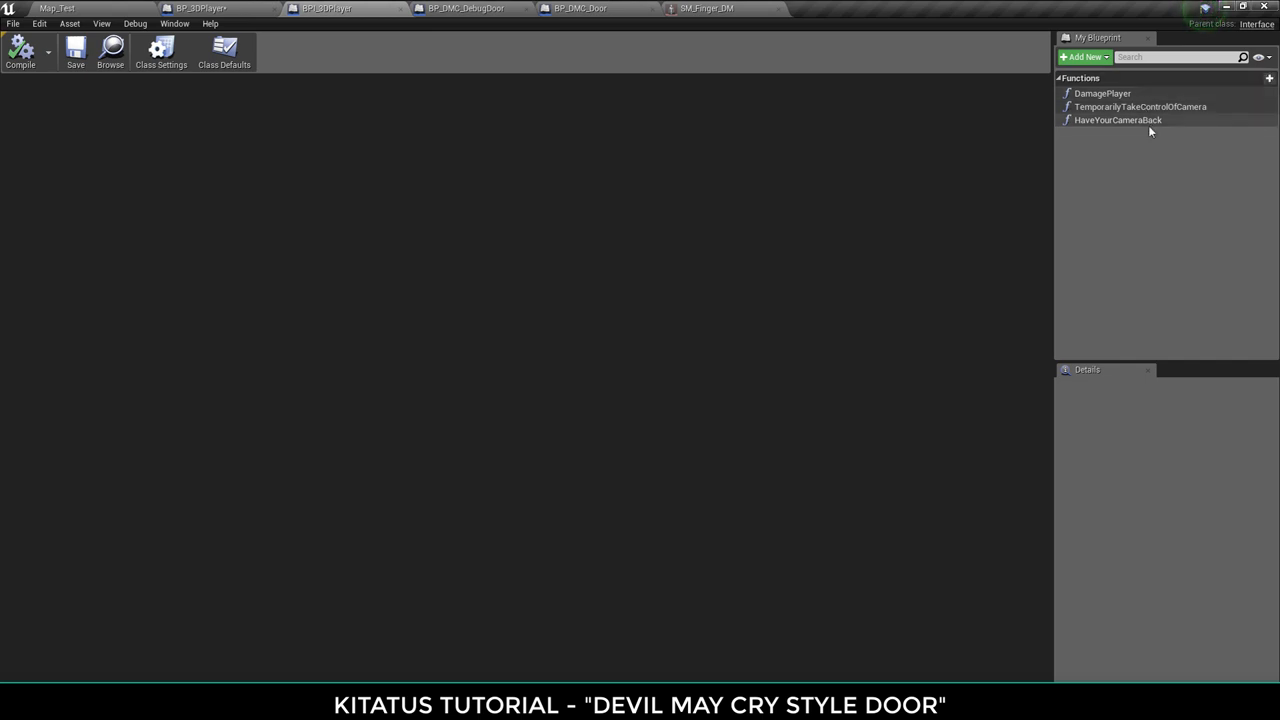
left_click(1140, 107)
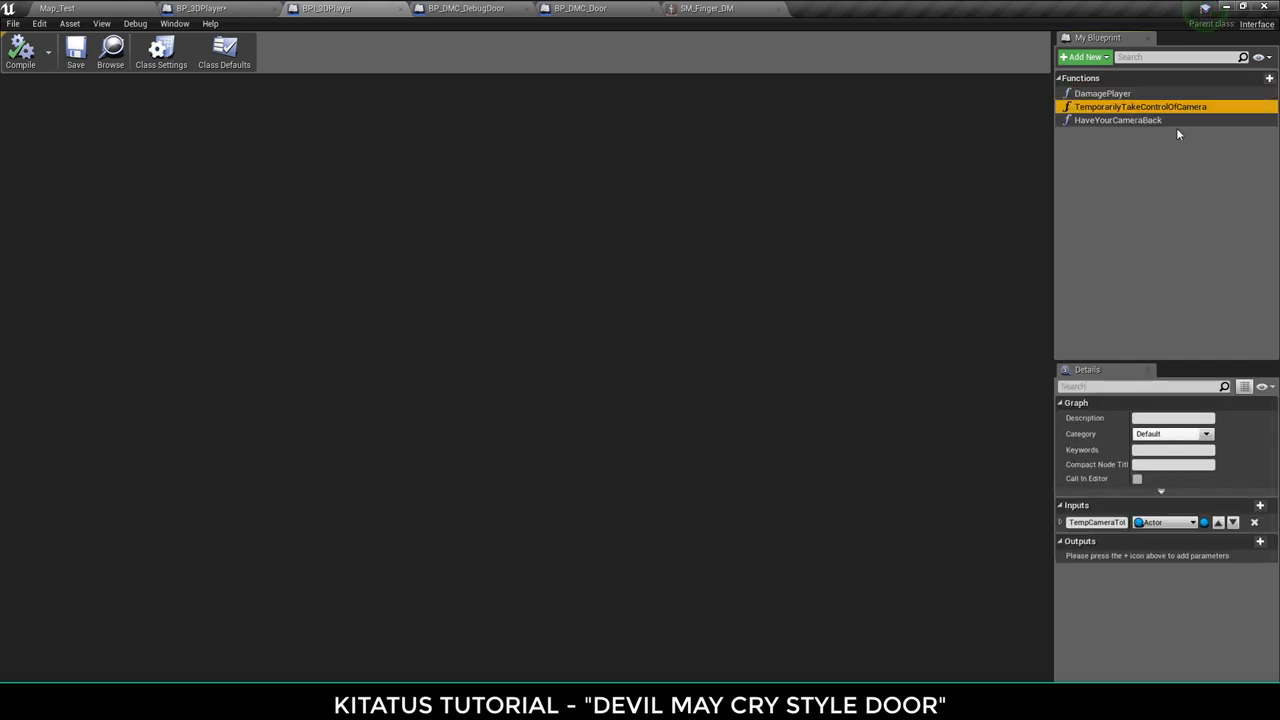
left_click(1118, 120)
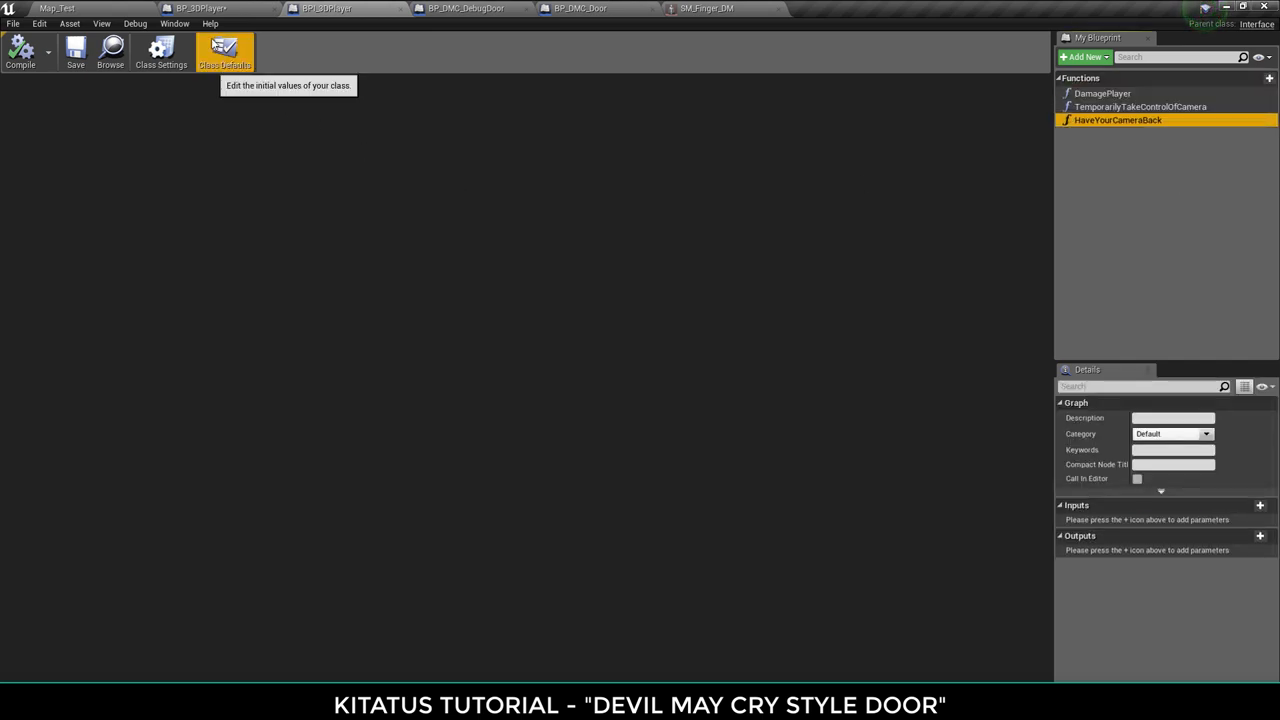
left_click(57, 8)
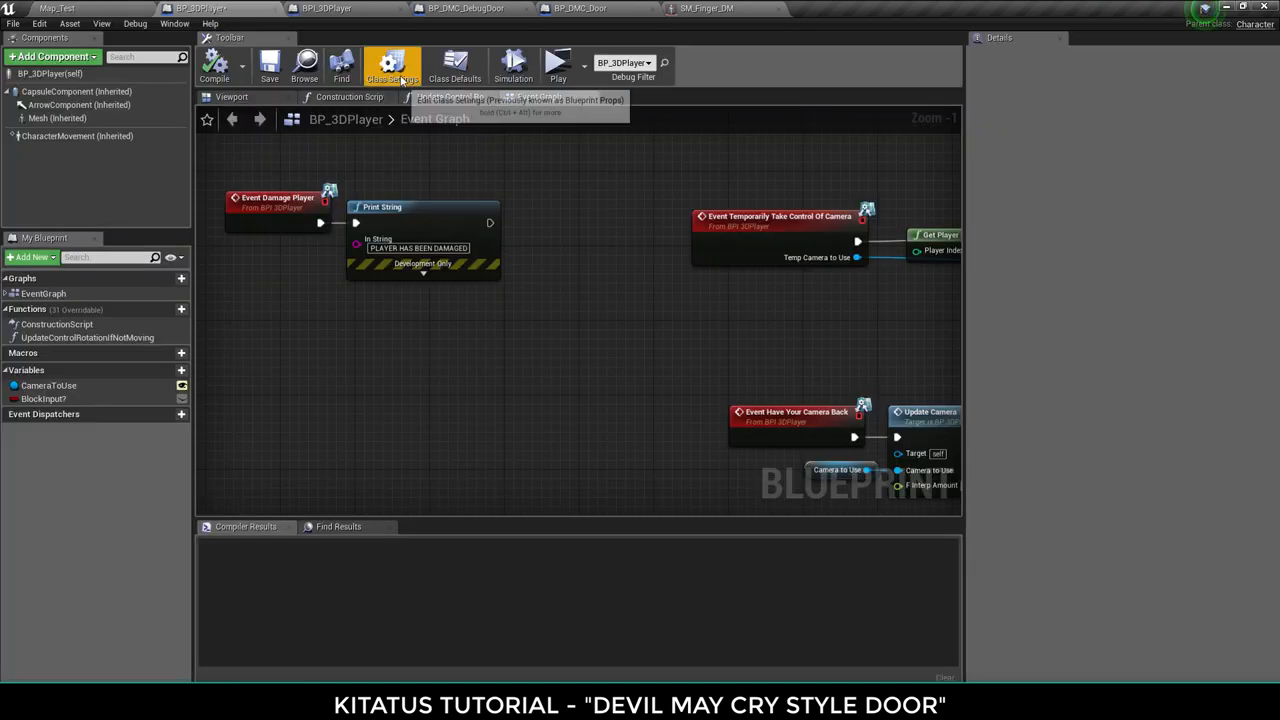
left_click(392, 64)
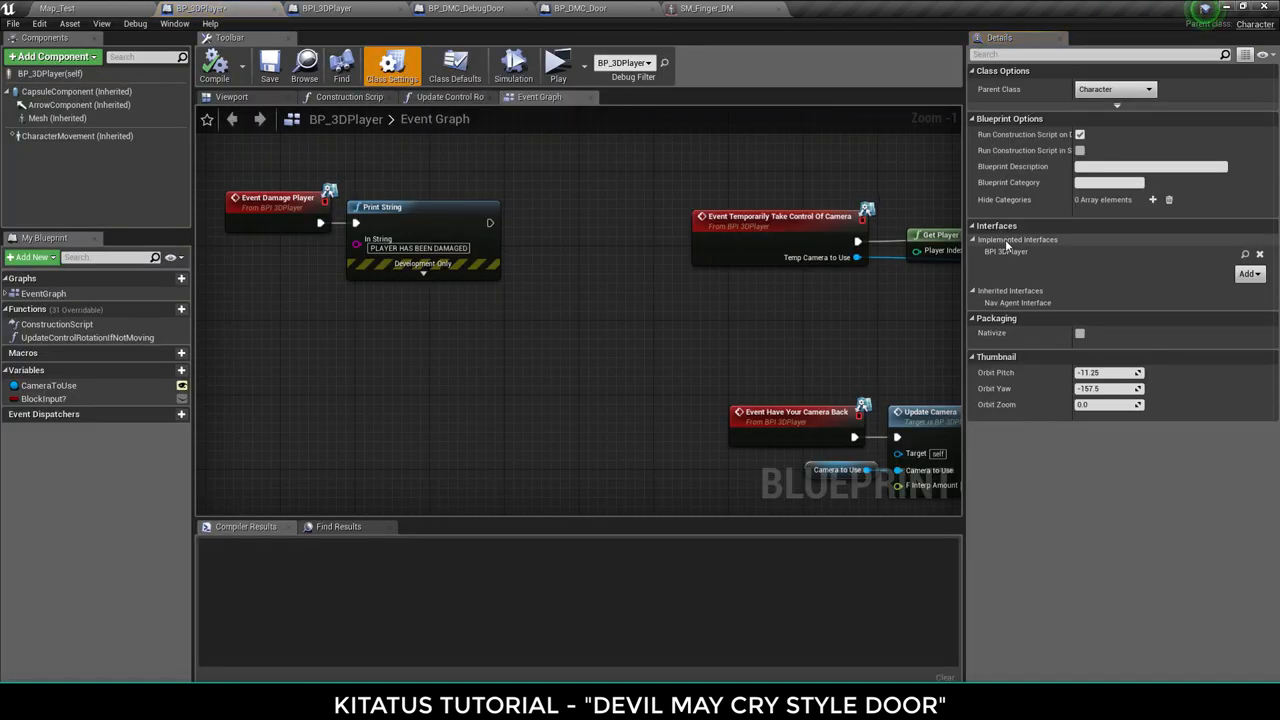
left_click(1246, 274)
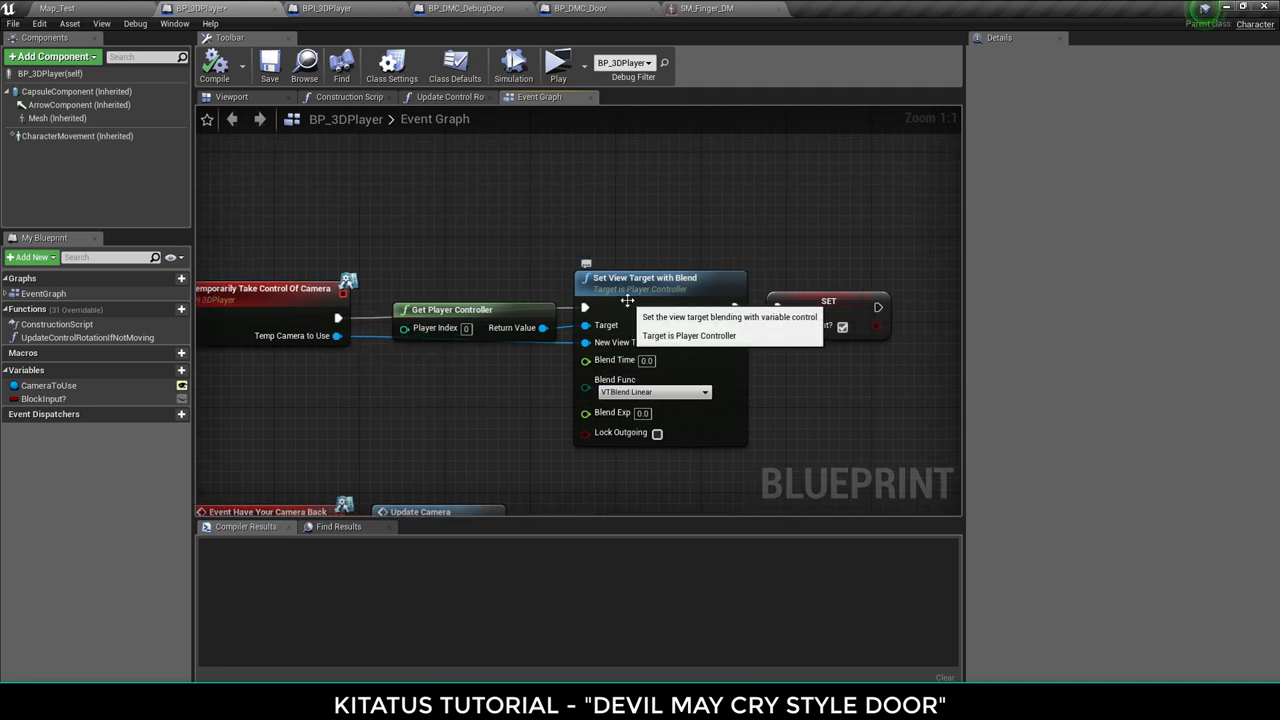
mouse_move(725, 378)
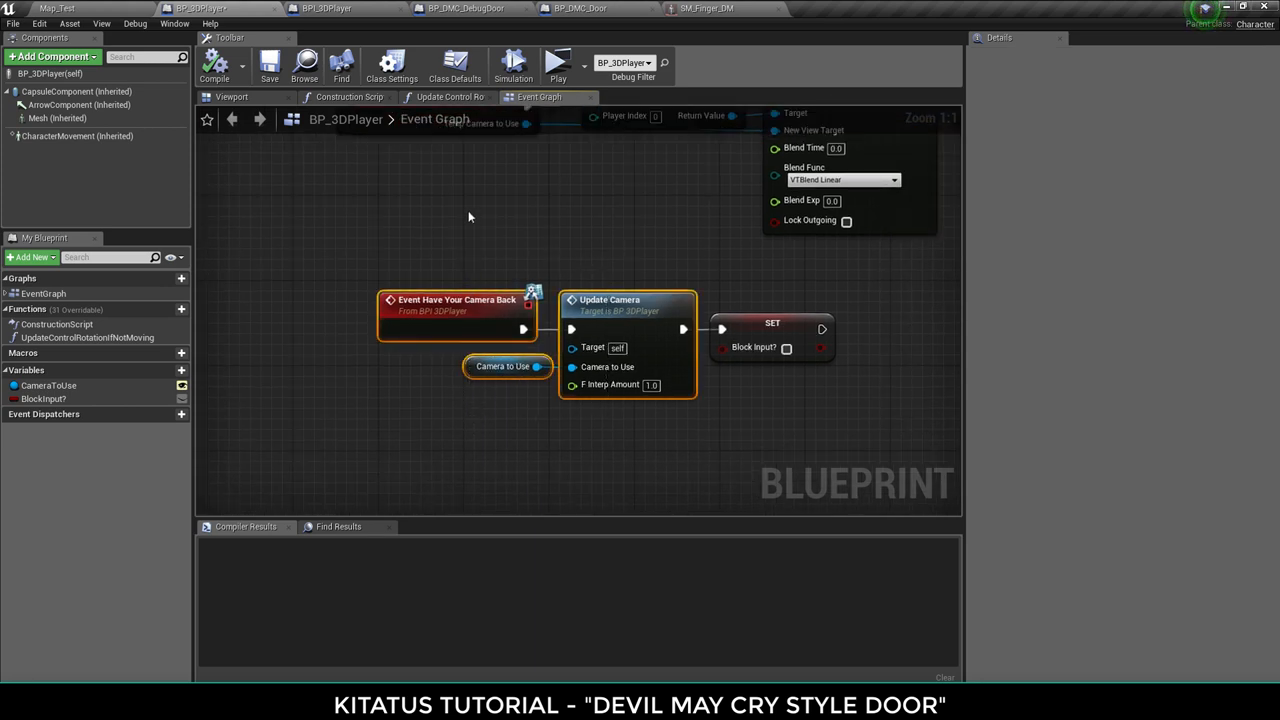
scroll("down", 3)
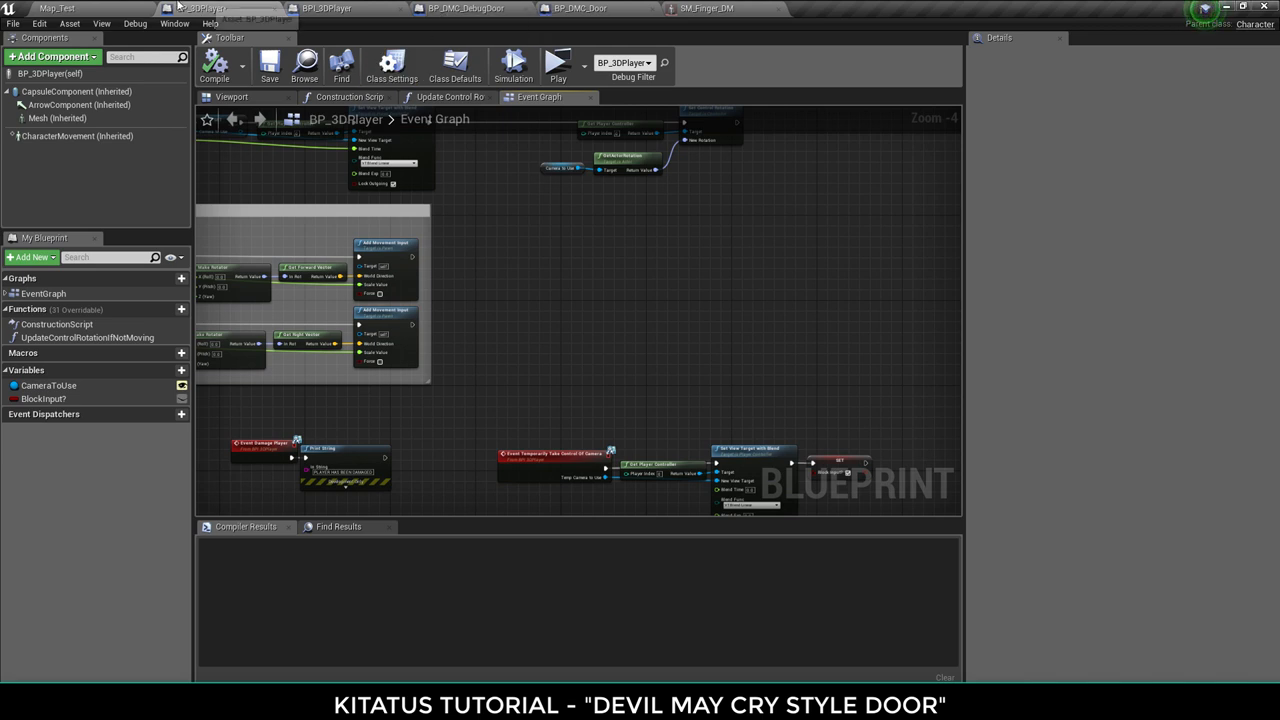
- Scroll through BP_DMC_Door's graph, then open the SM_DoorEvil mesh and return to Map_Test
left_click(579, 8)
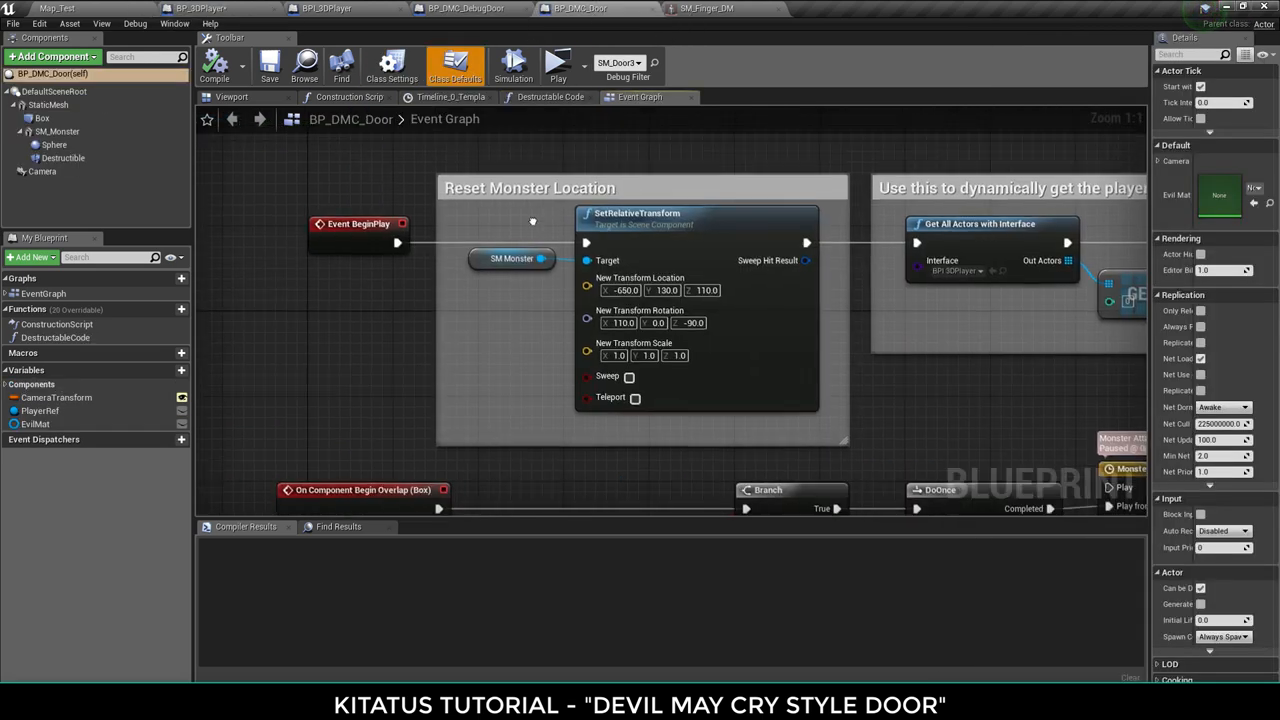
scroll("down", 3)
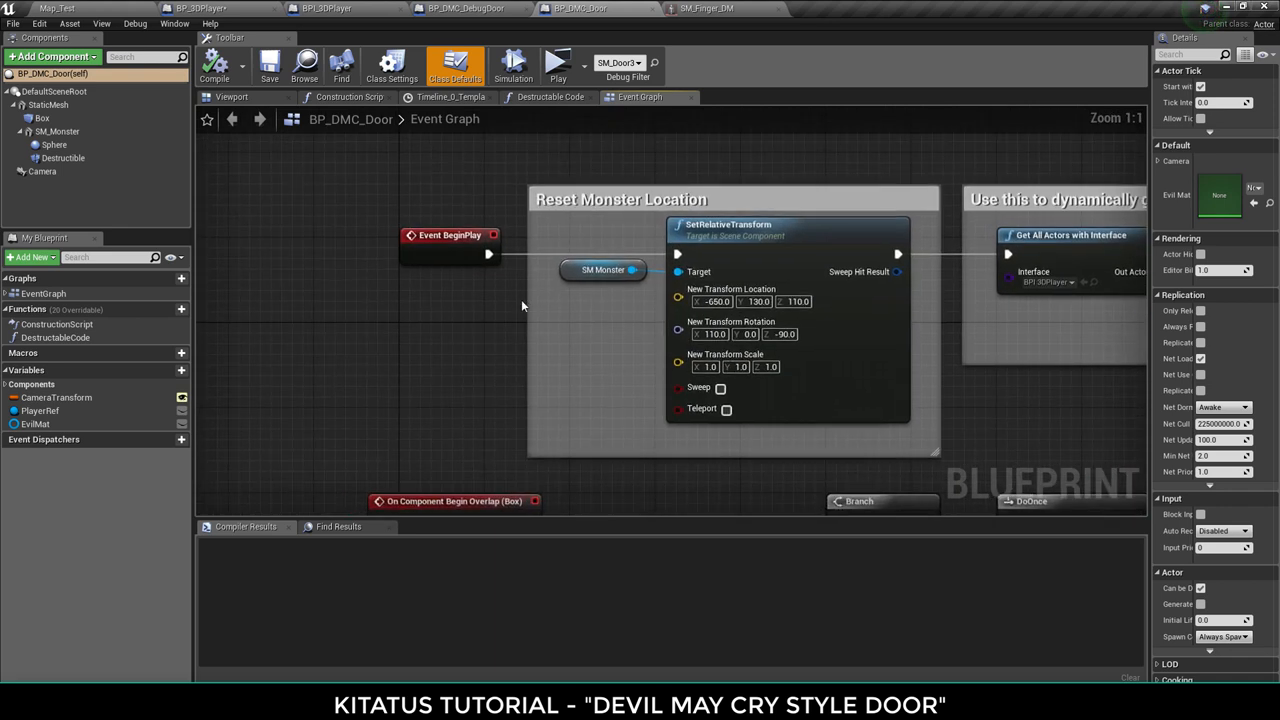
left_click(231, 97)
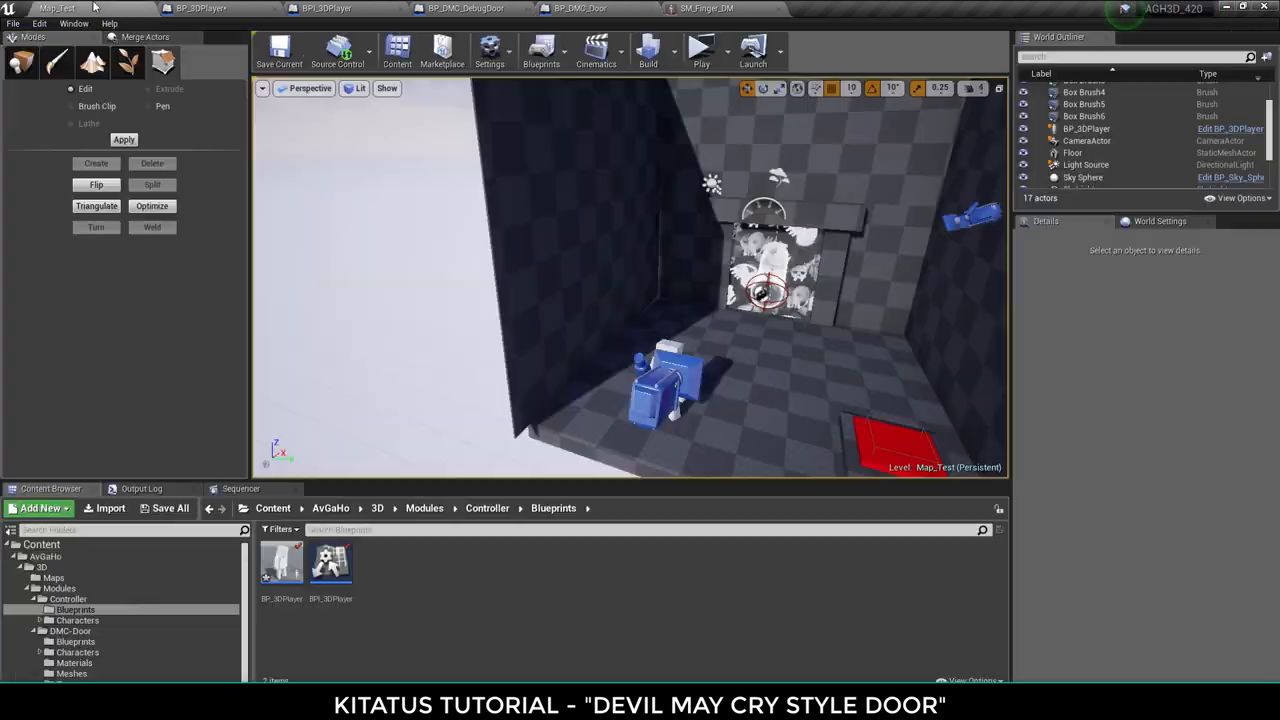
left_click(71, 673)
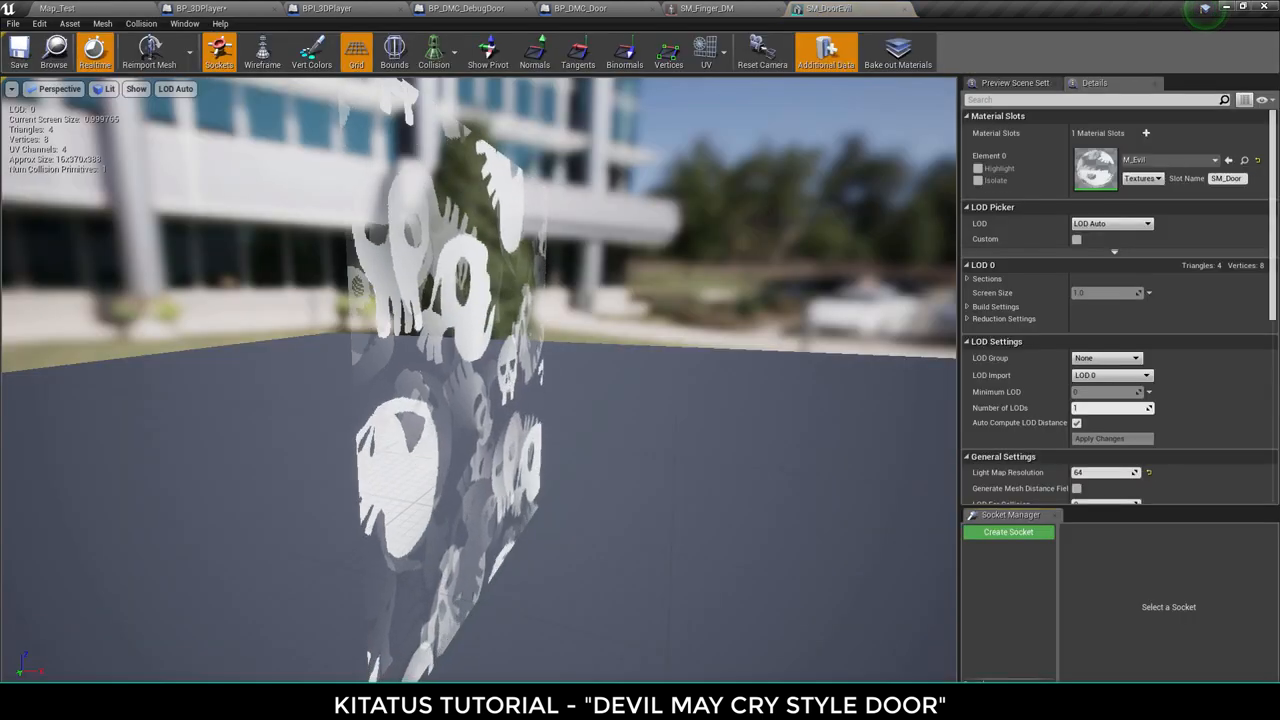
left_click(434, 50)
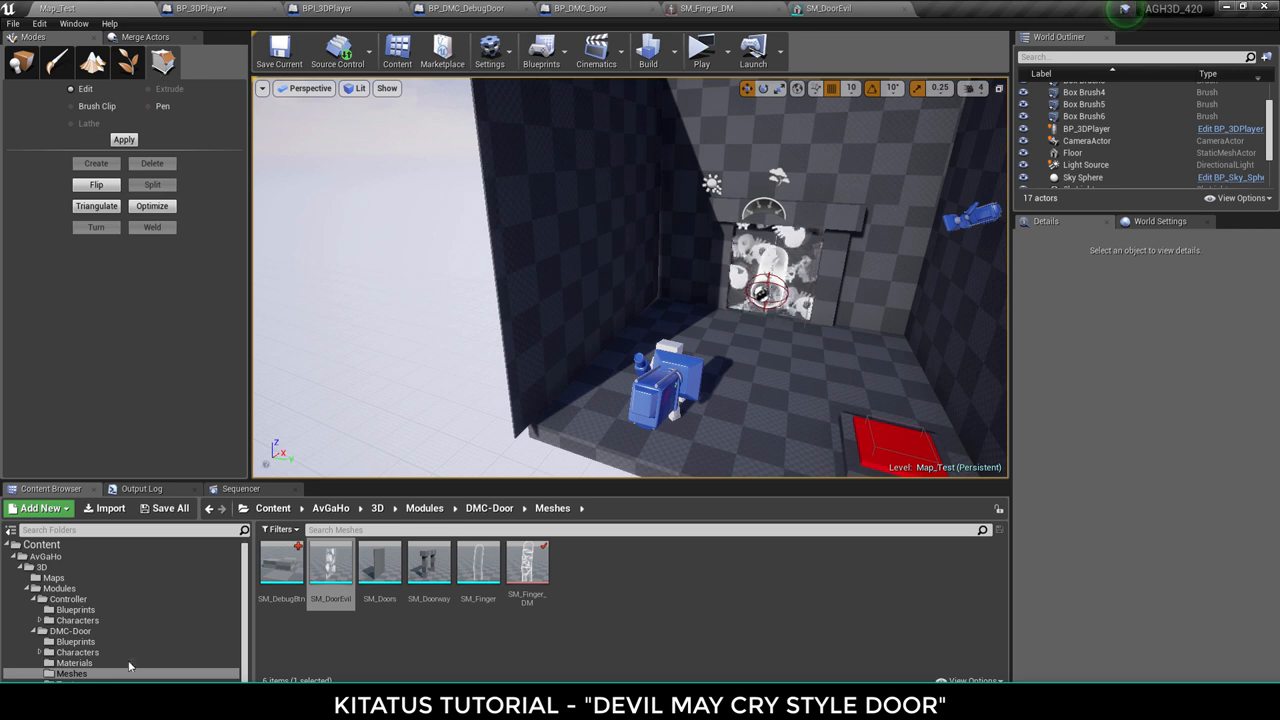
- Inspect M_Evil's DestroyEvil opacity parameter, then close the material back to SM_DoorEvil
left_click(940, 9)
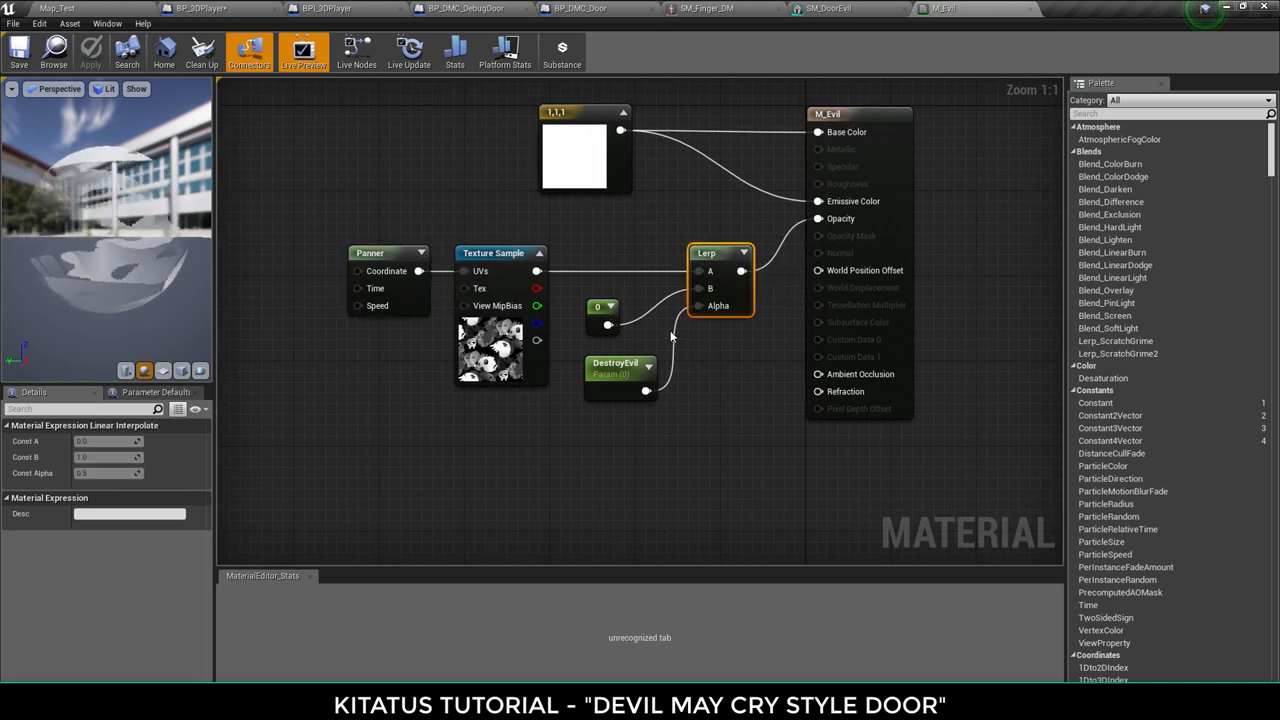
left_click(615, 368)
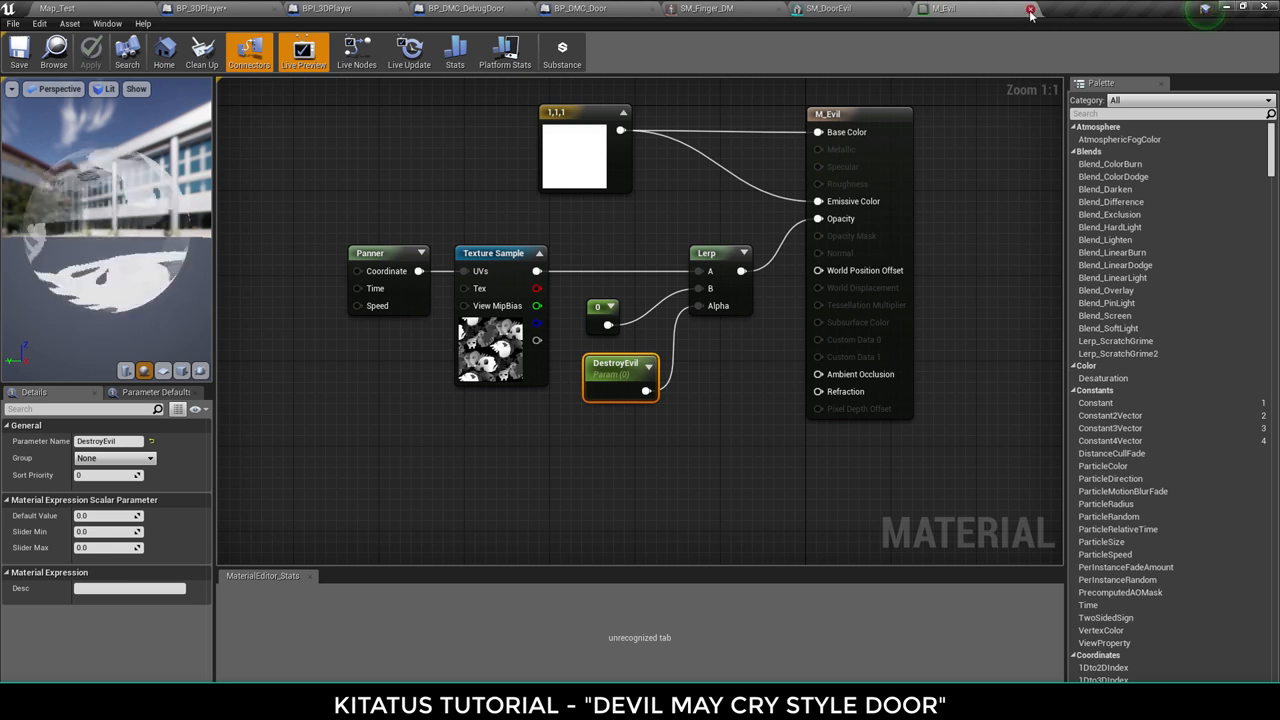
left_click(826, 8)
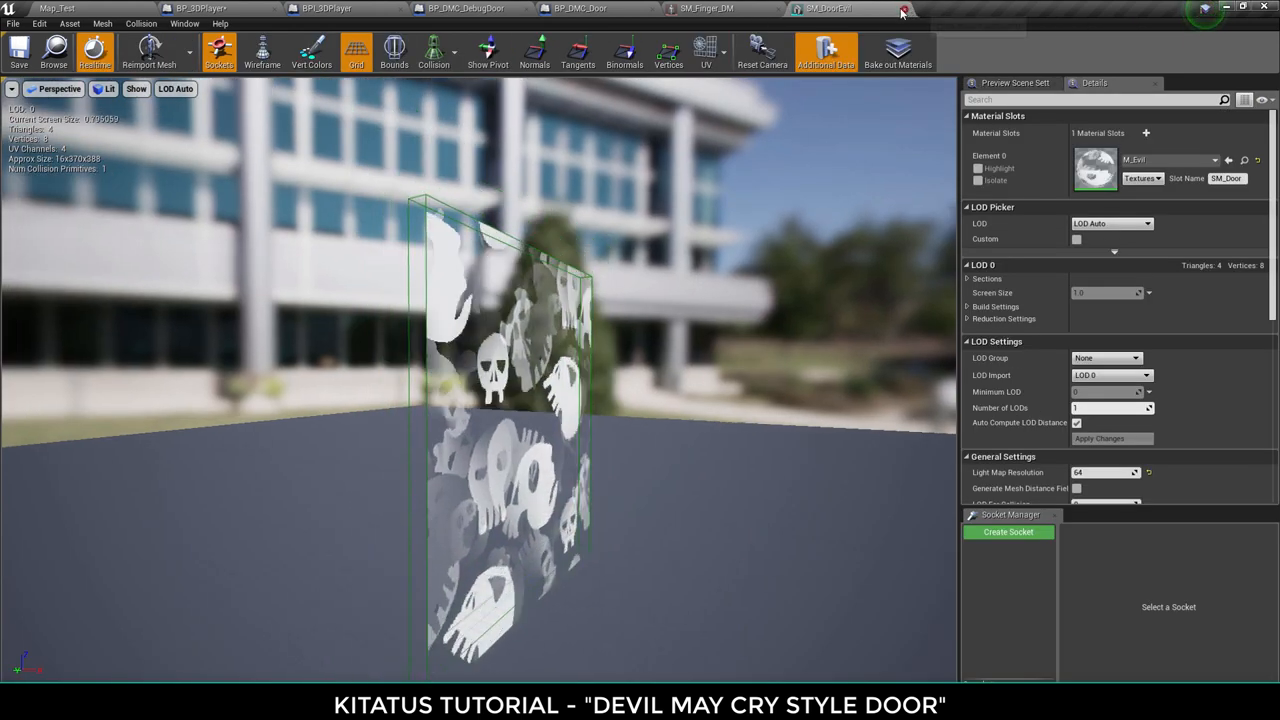
- Inspect the door's SM_Monster, Box and Sphere components, then search Add Component for 'destr'
left_click(465, 8)
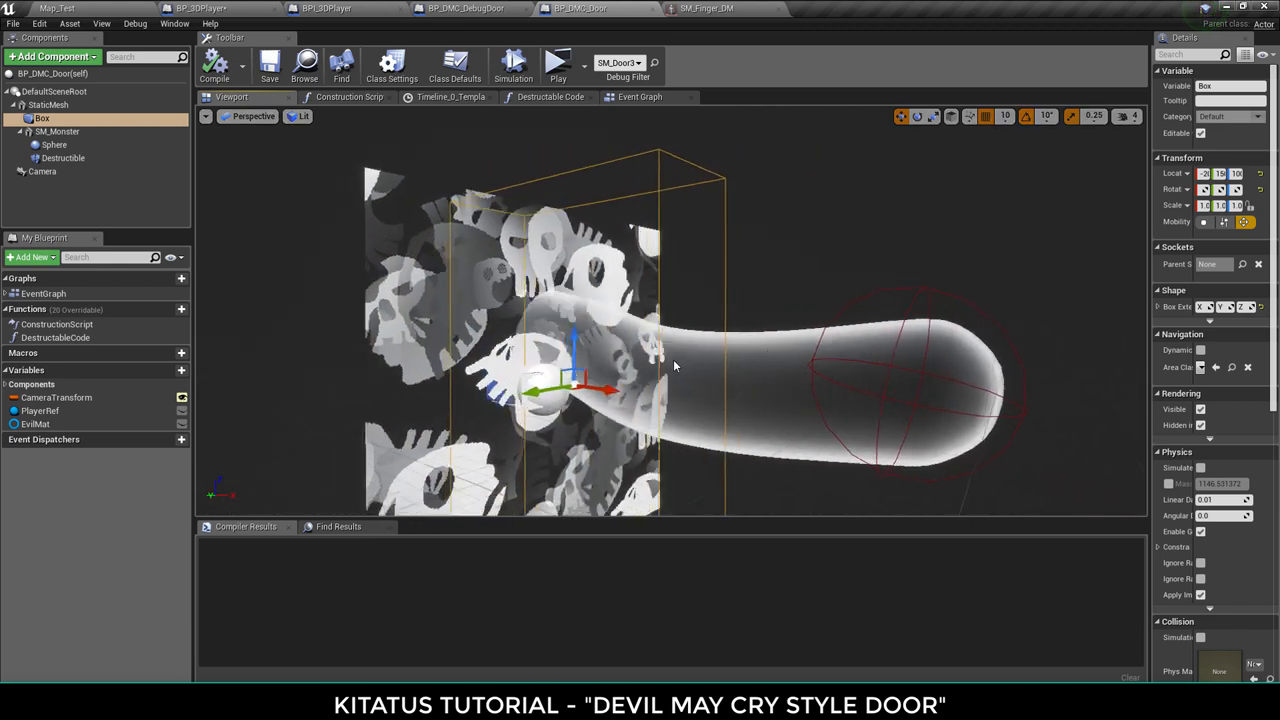
left_click(57, 131)
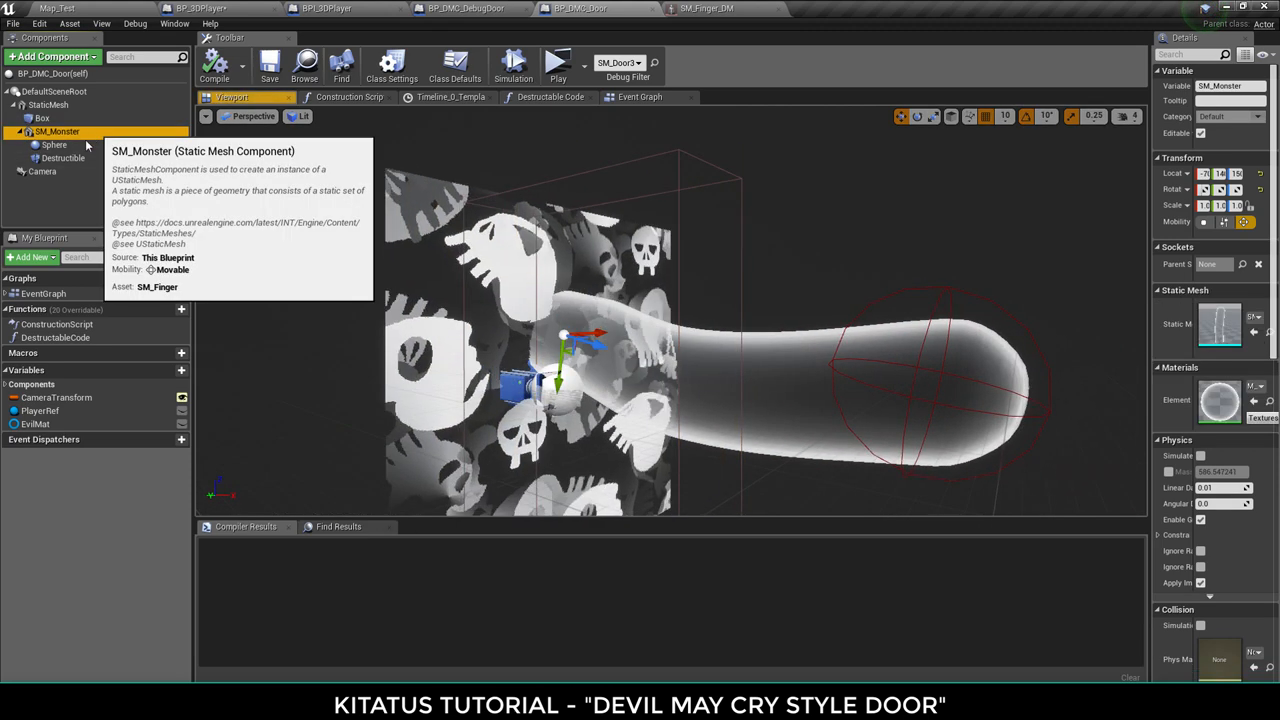
left_click(42, 118)
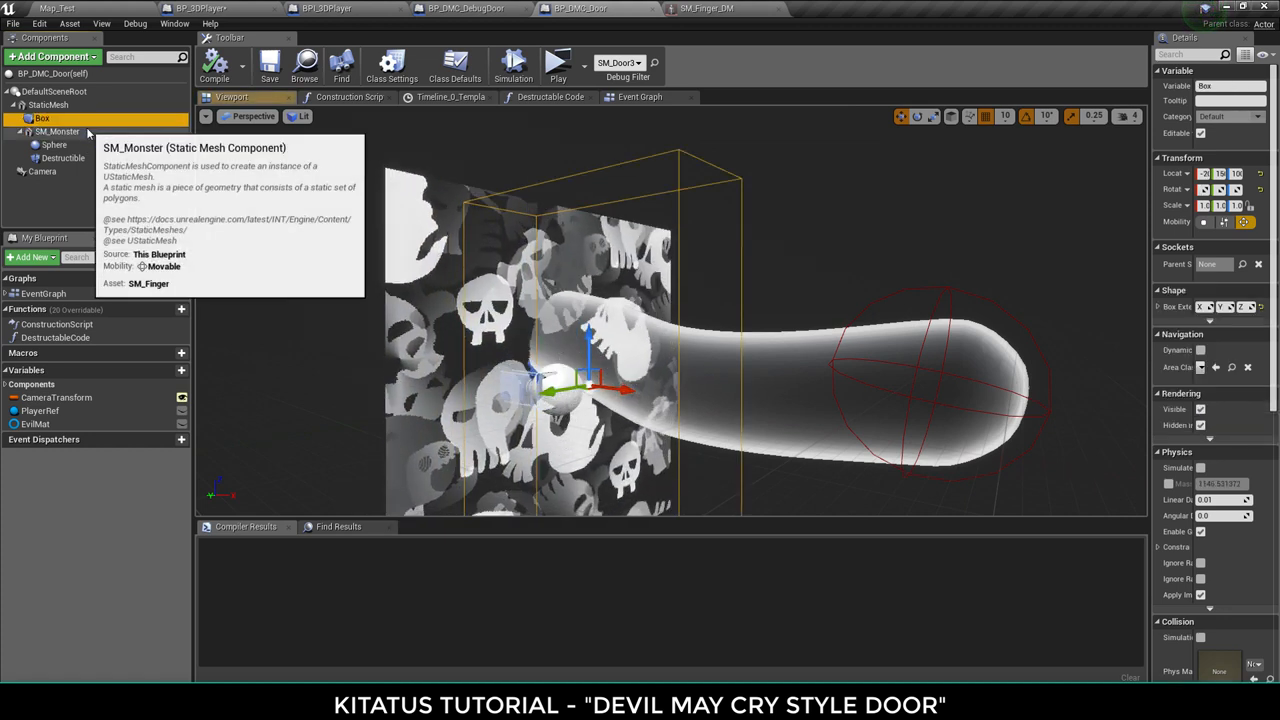
left_click(58, 131)
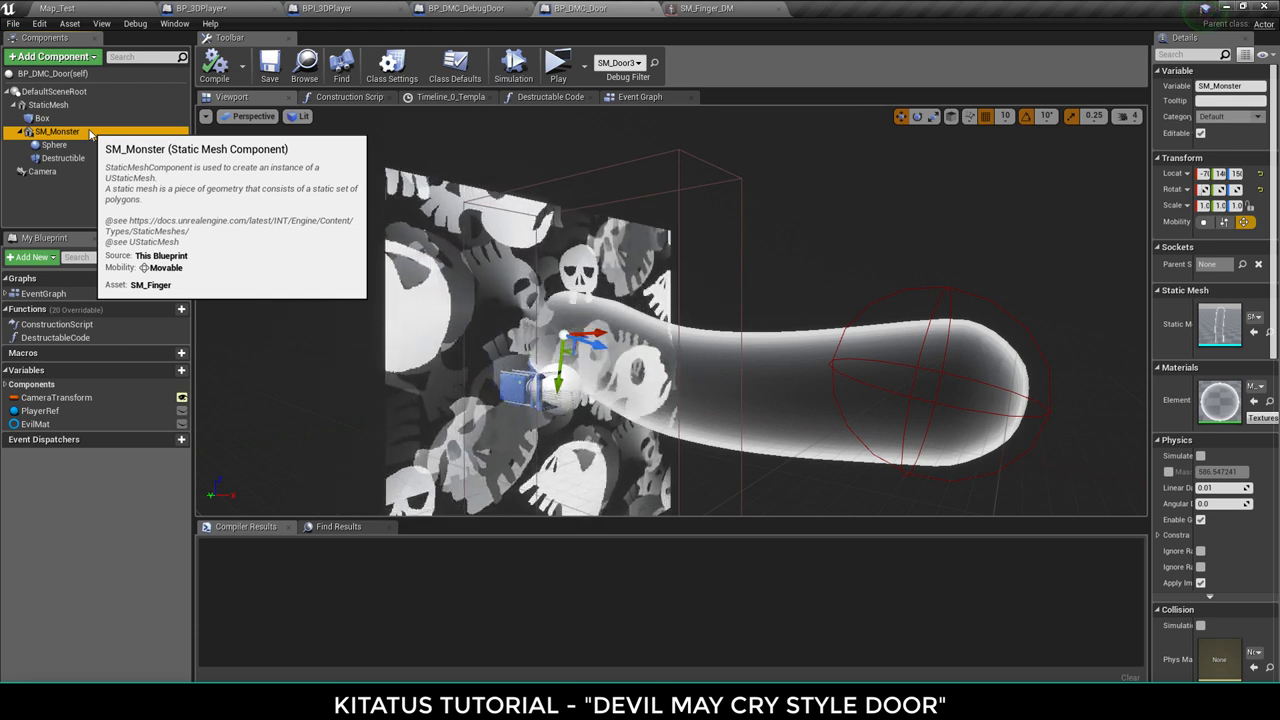
mouse_move(63, 158)
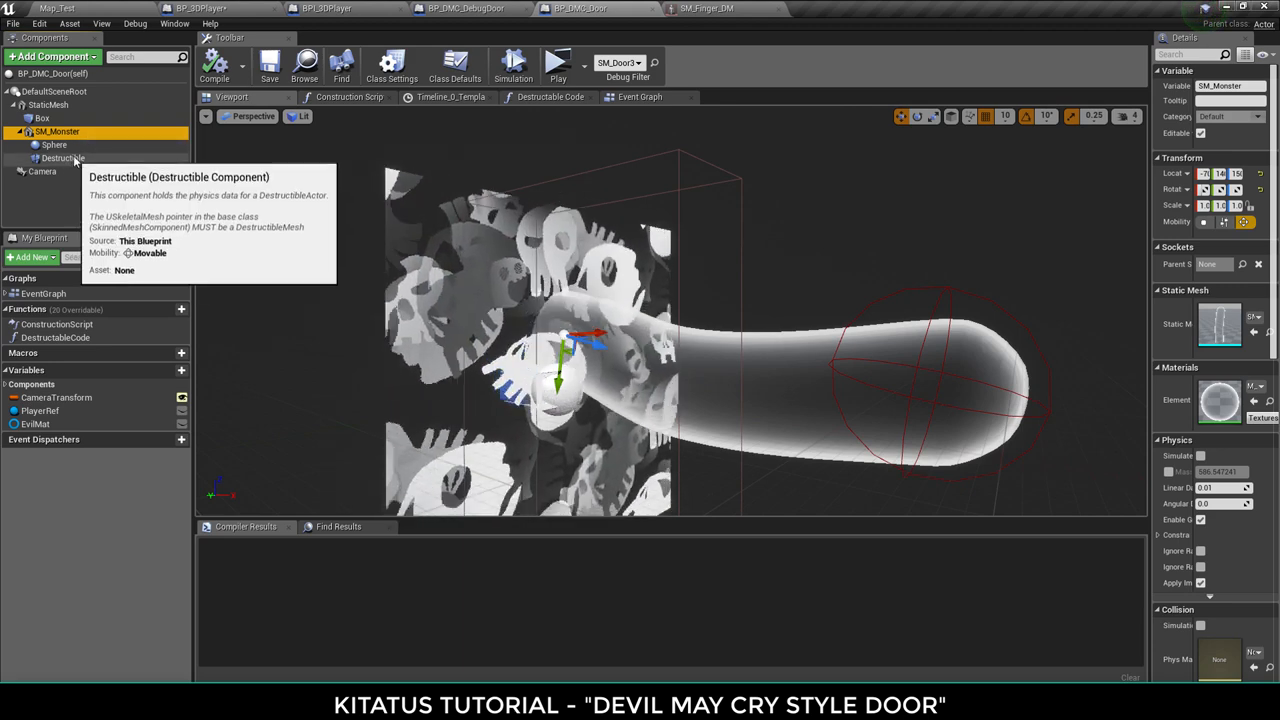
mouse_move(377, 261)
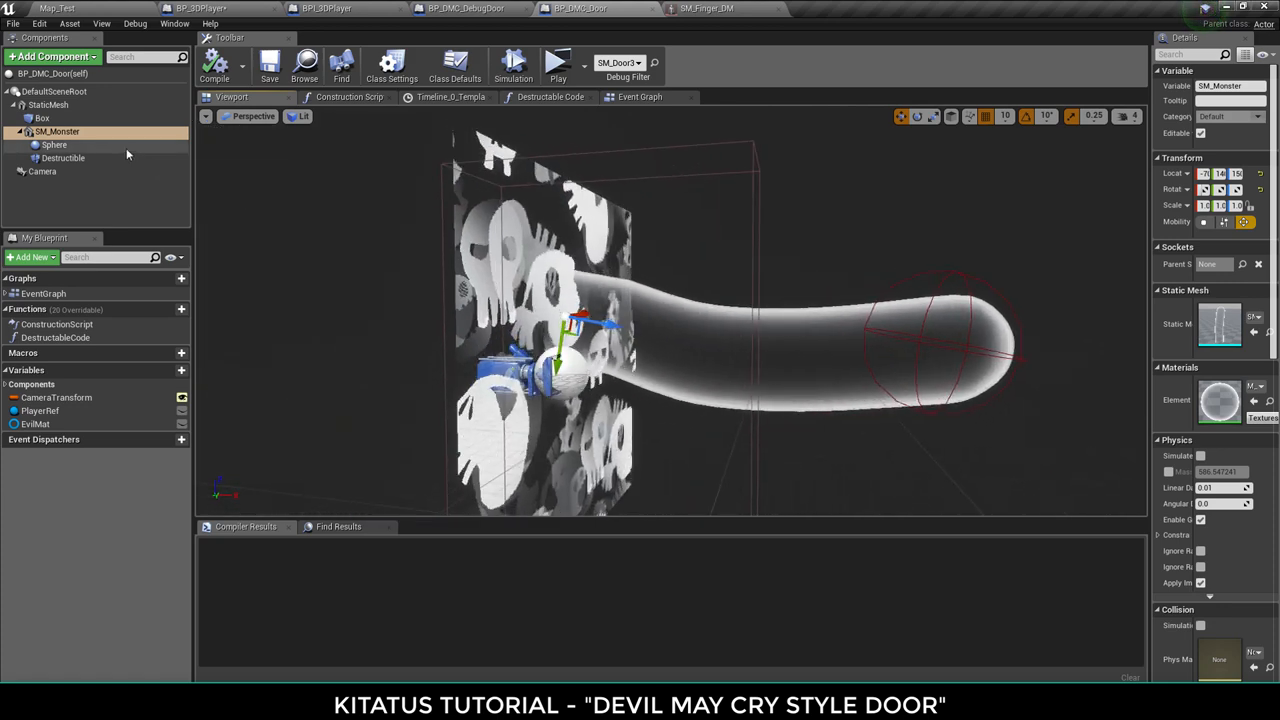
left_click(54, 144)
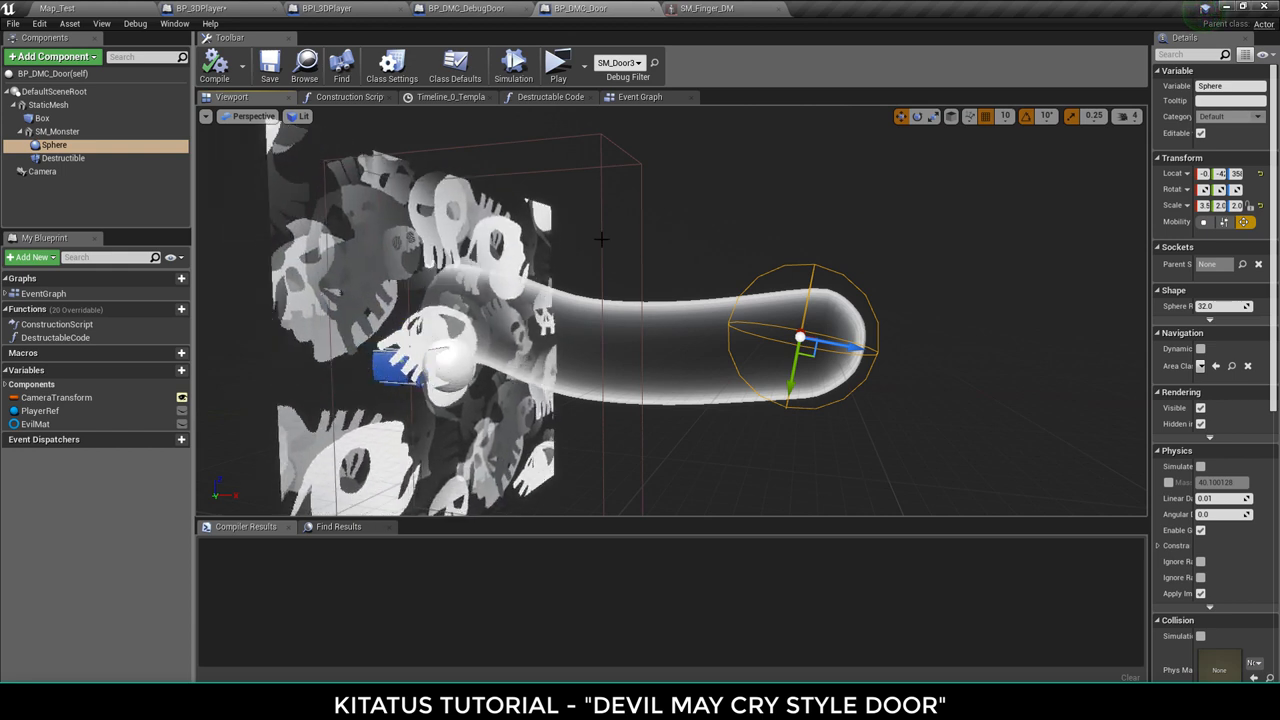
mouse_move(63, 158)
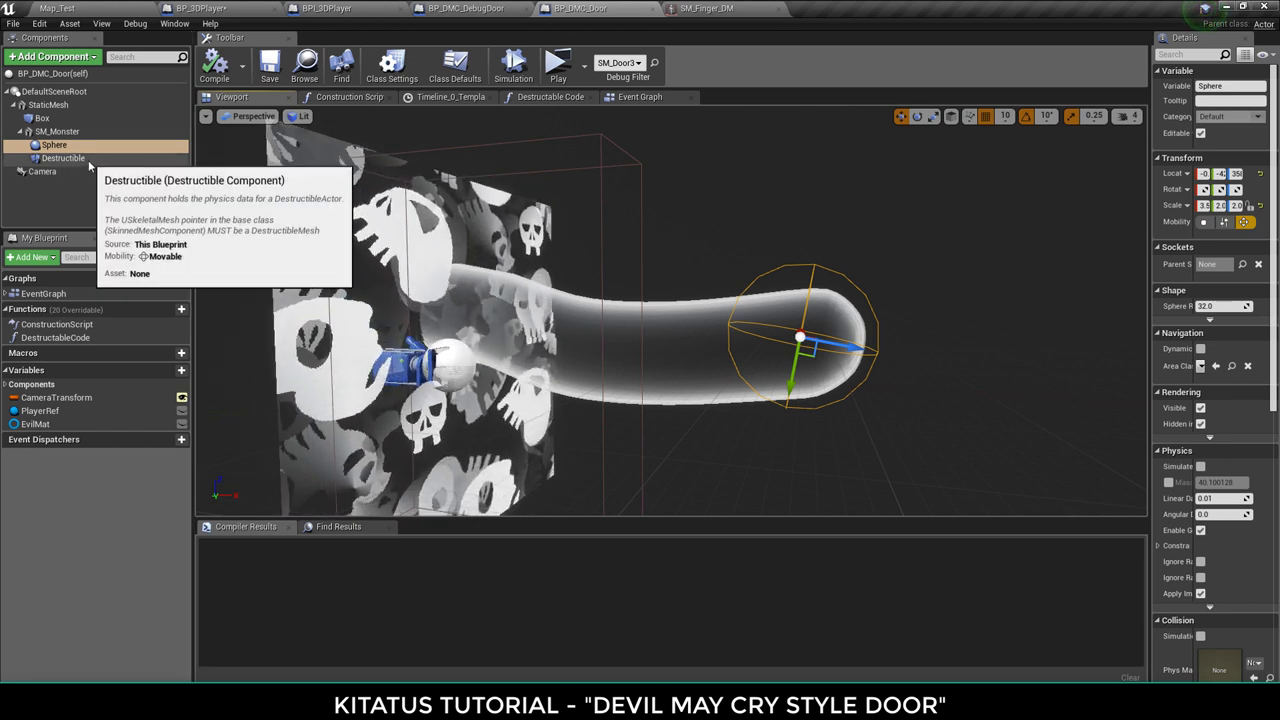
left_click(50, 57)
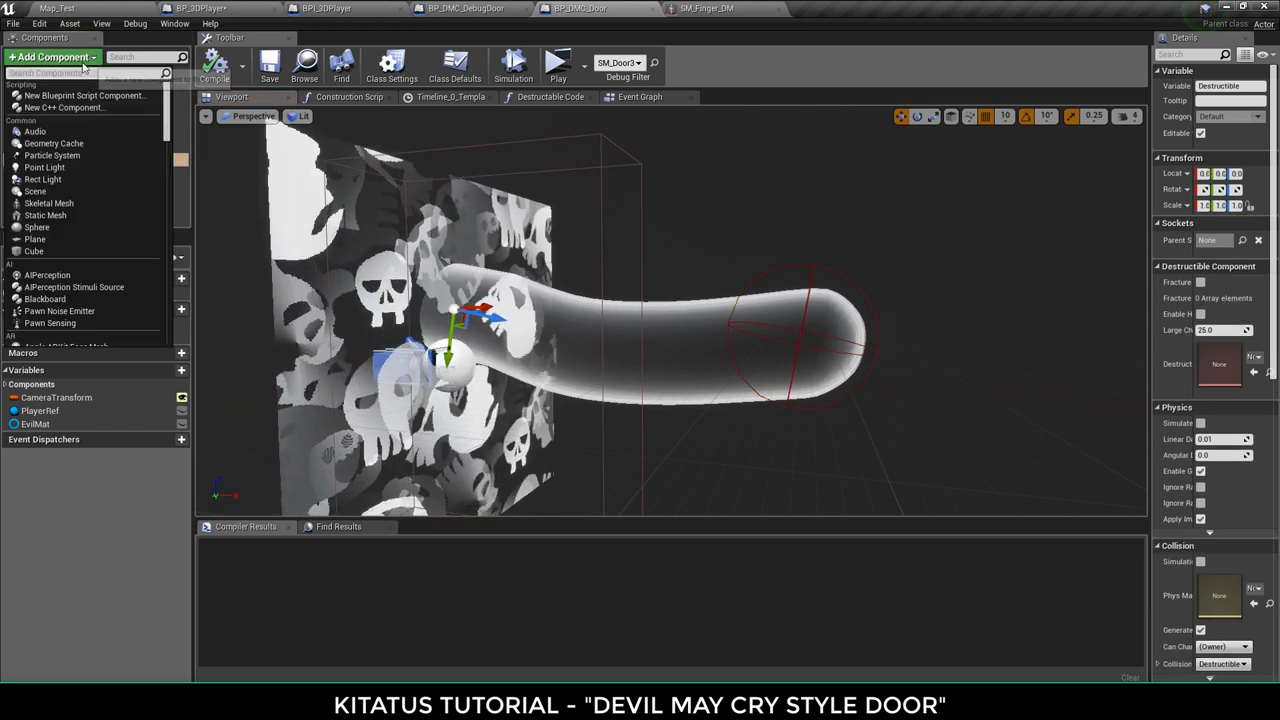
type("destr")
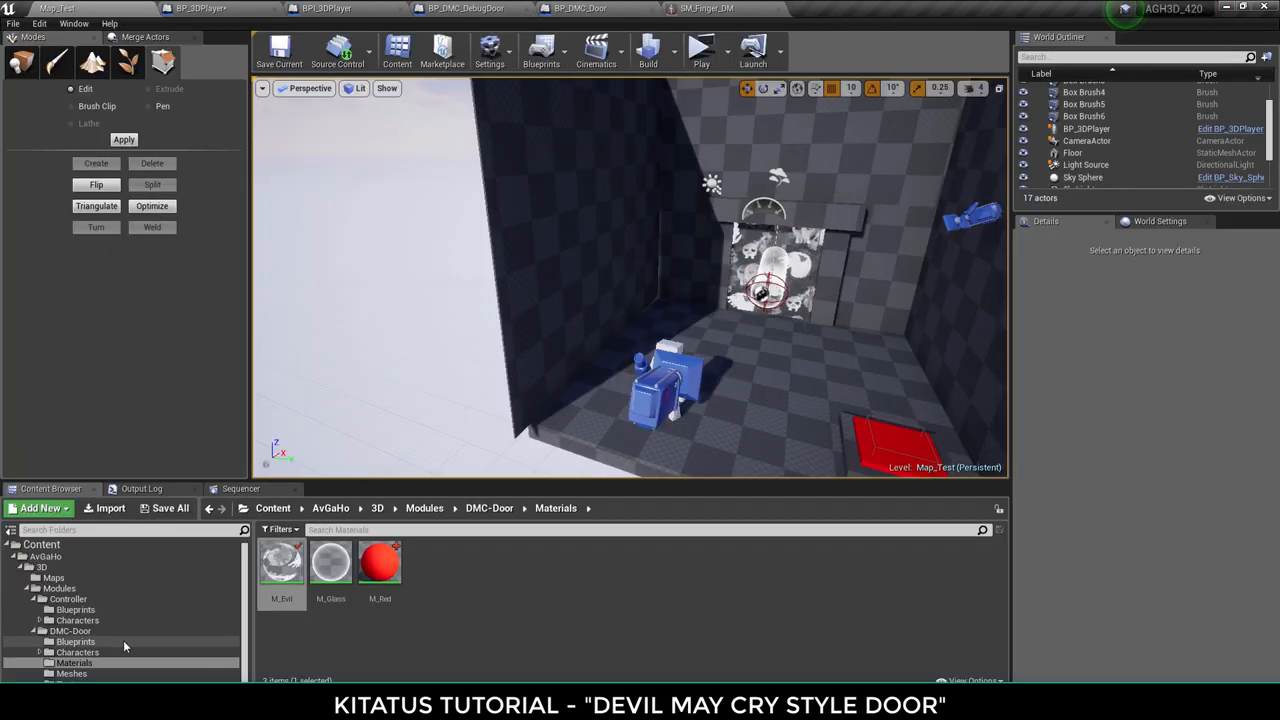
- Open SM_Finger_DM from the SM_Finger mesh's actions in the Meshes folder
left_click(70, 633)
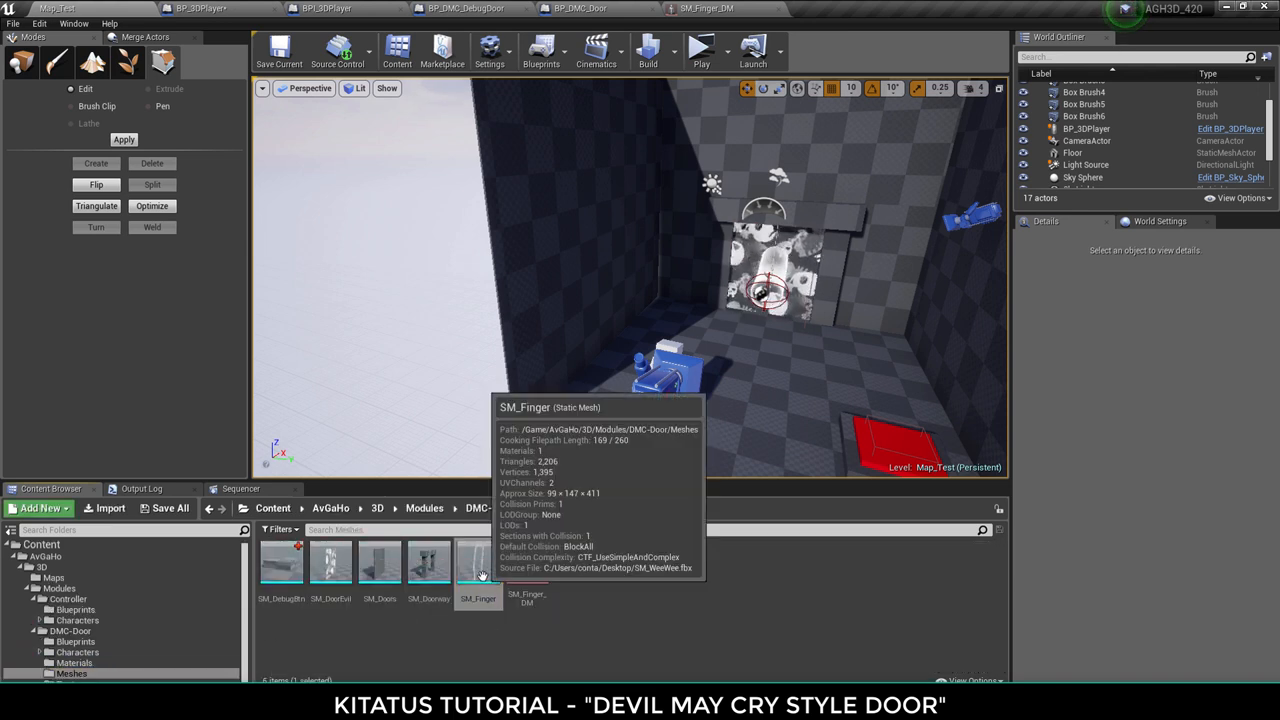
right_click(477, 565)
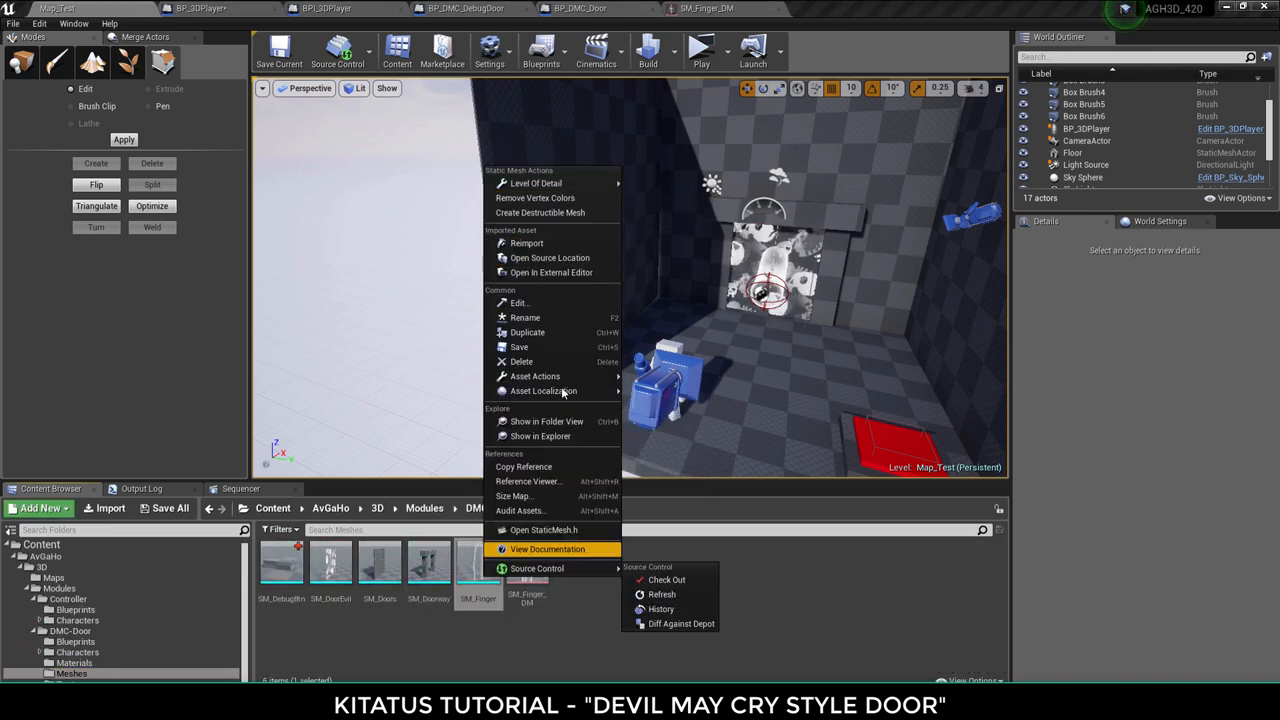
left_click(595, 615)
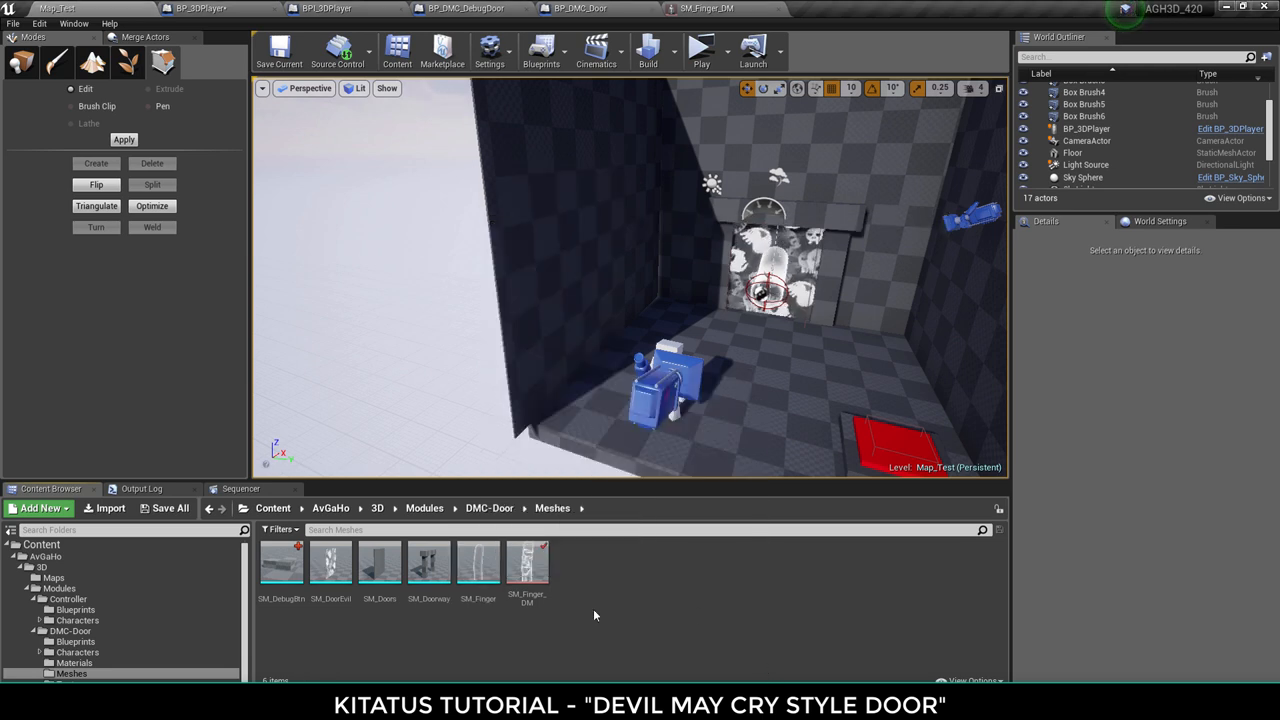
left_click(707, 8)
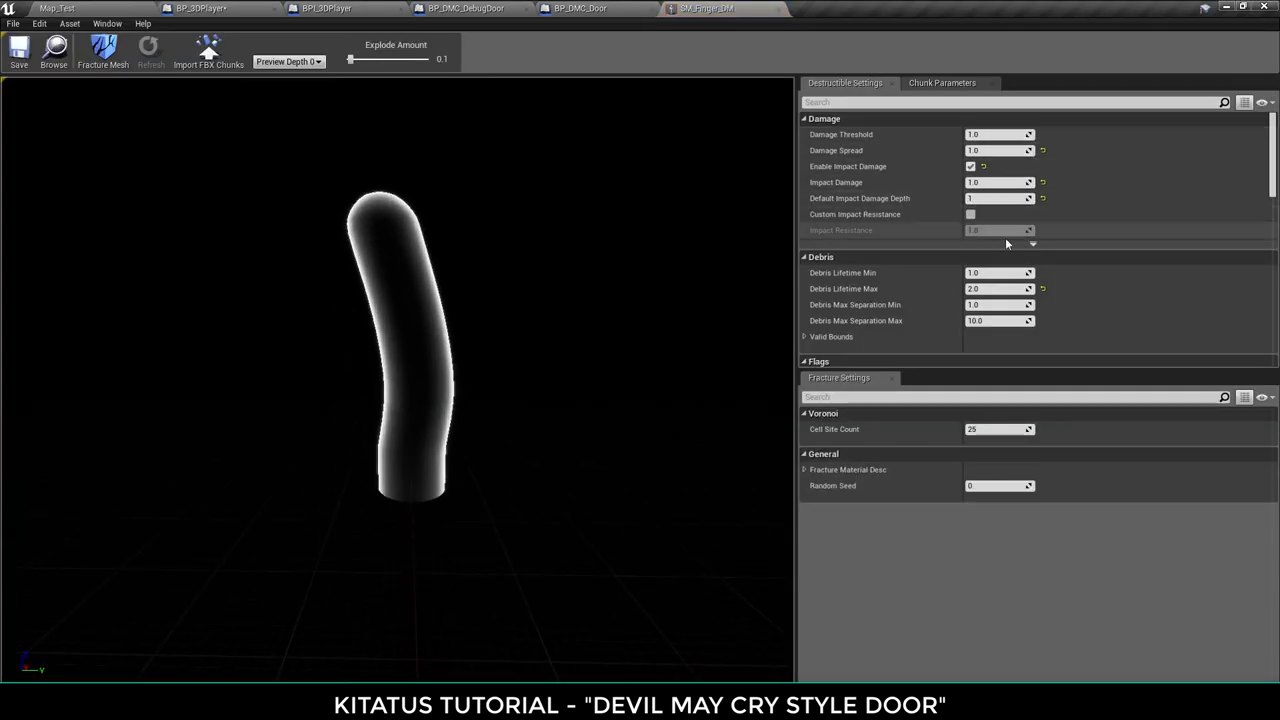
mouse_move(1000, 320)
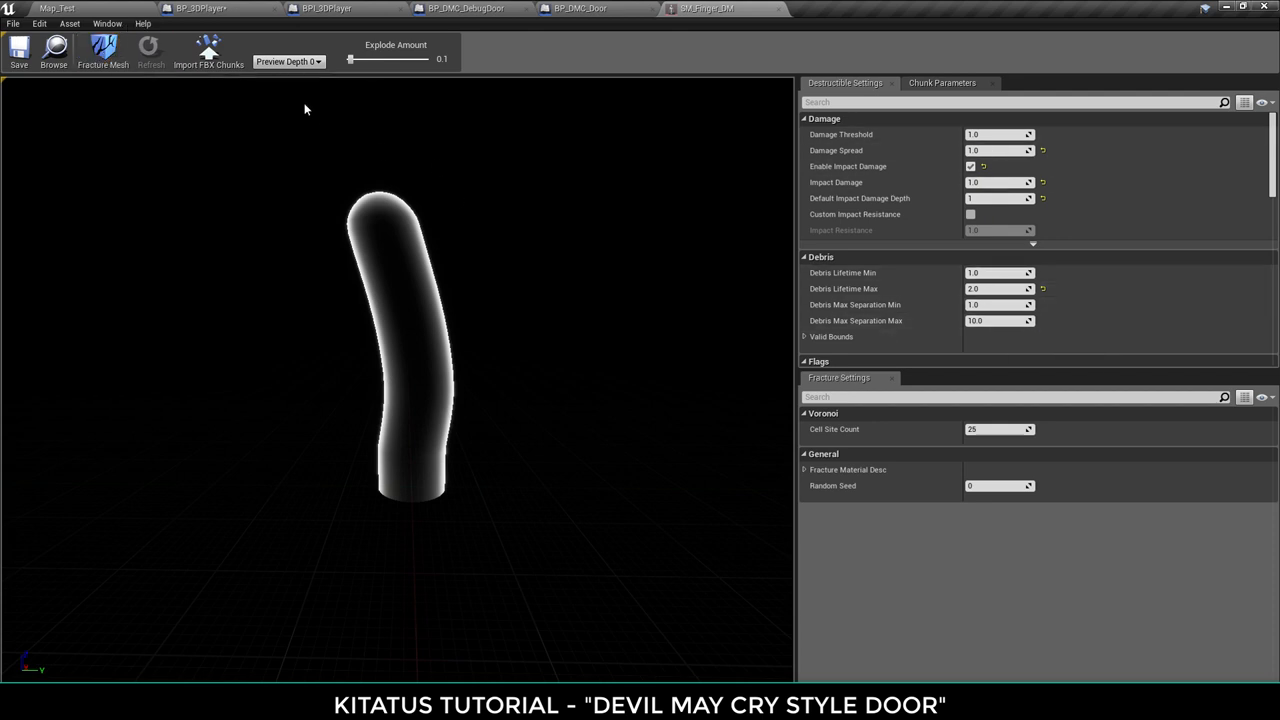
- Preview SM_Finger_DM at fracture depth 1, exploding the chunks apart and back together
left_click(290, 61)
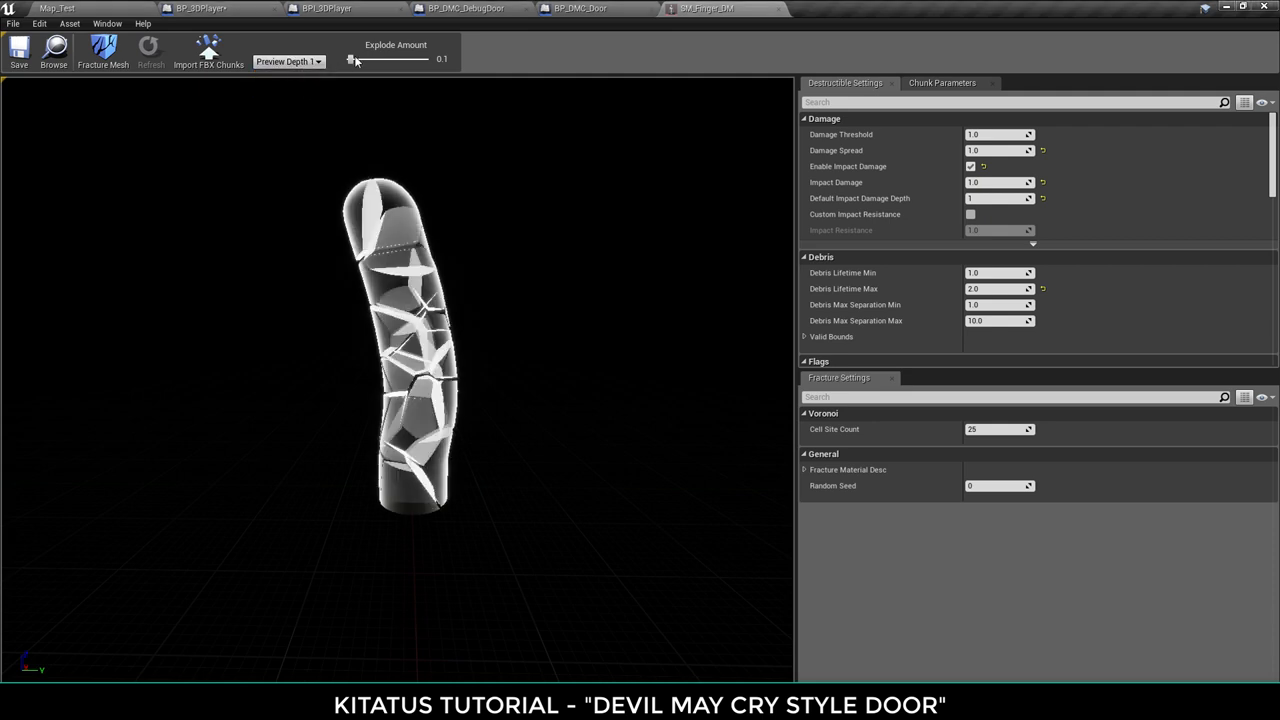
left_click_drag(357, 59, 387, 59)
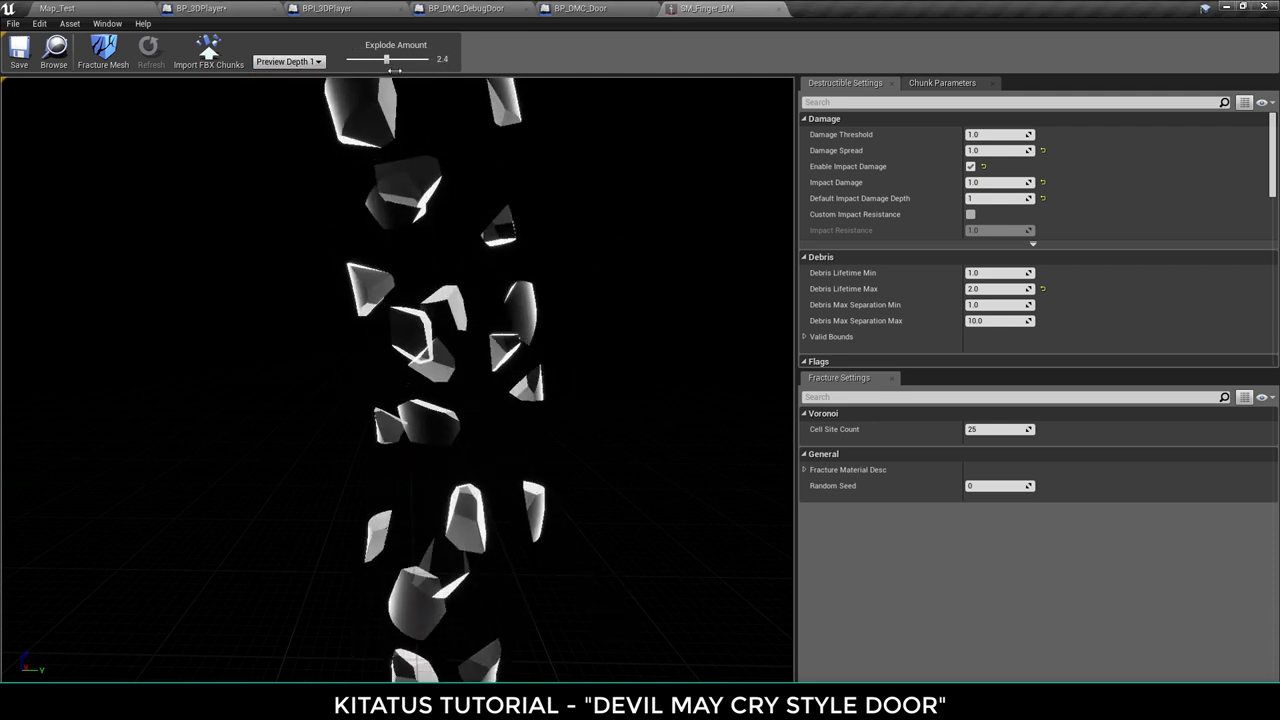
left_click_drag(387, 58, 349, 58)
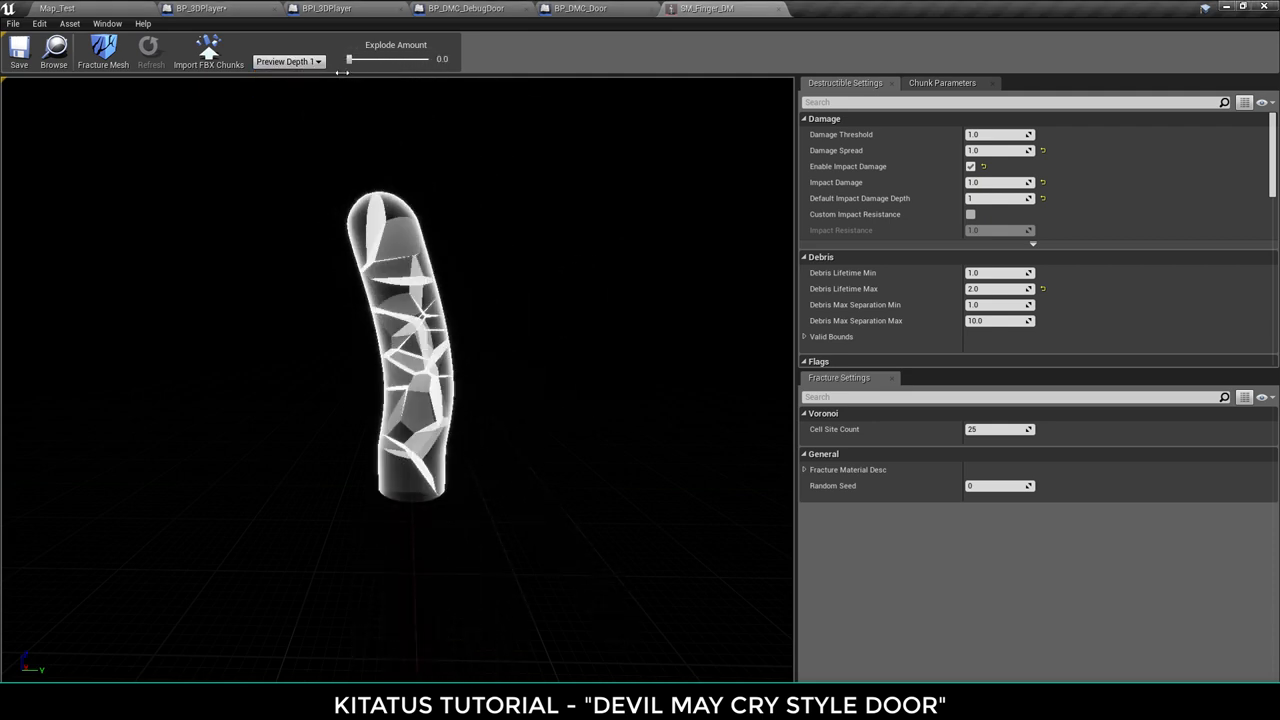
left_click(578, 8)
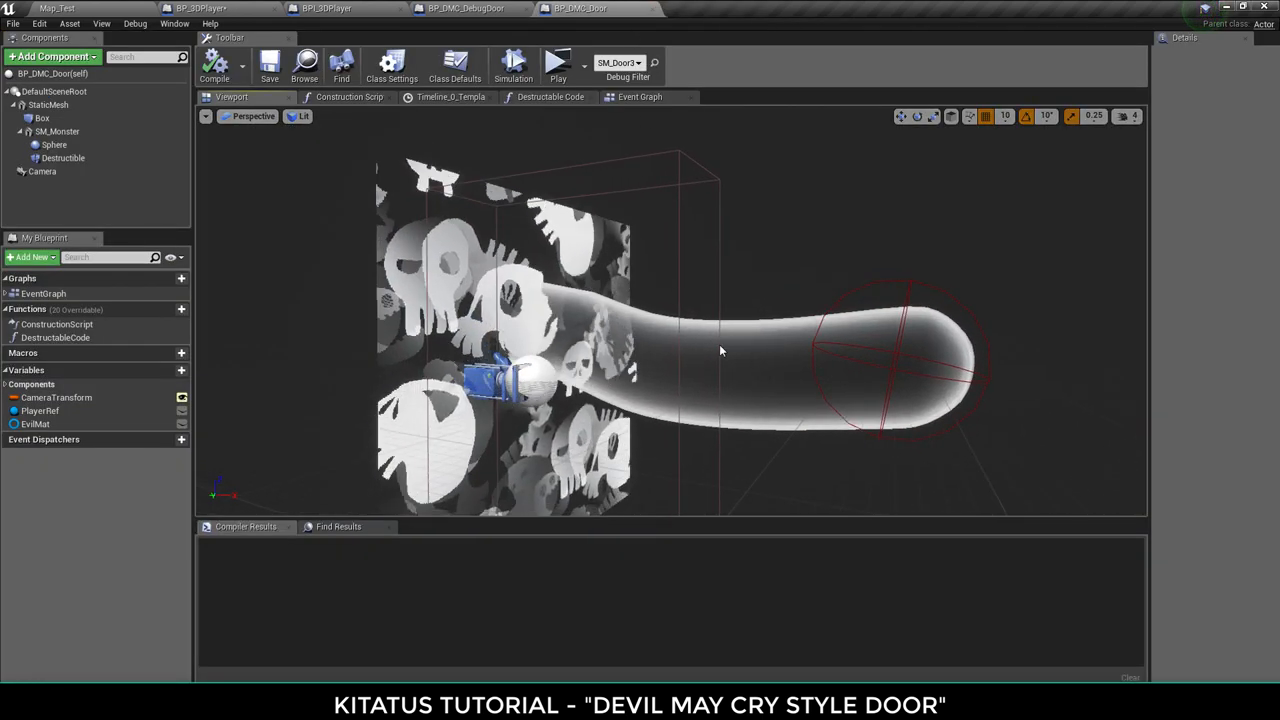
- Check the Box trigger and SM_Door3 in Map_Test, then inspect the CameraTransform variable
left_click(41, 118)
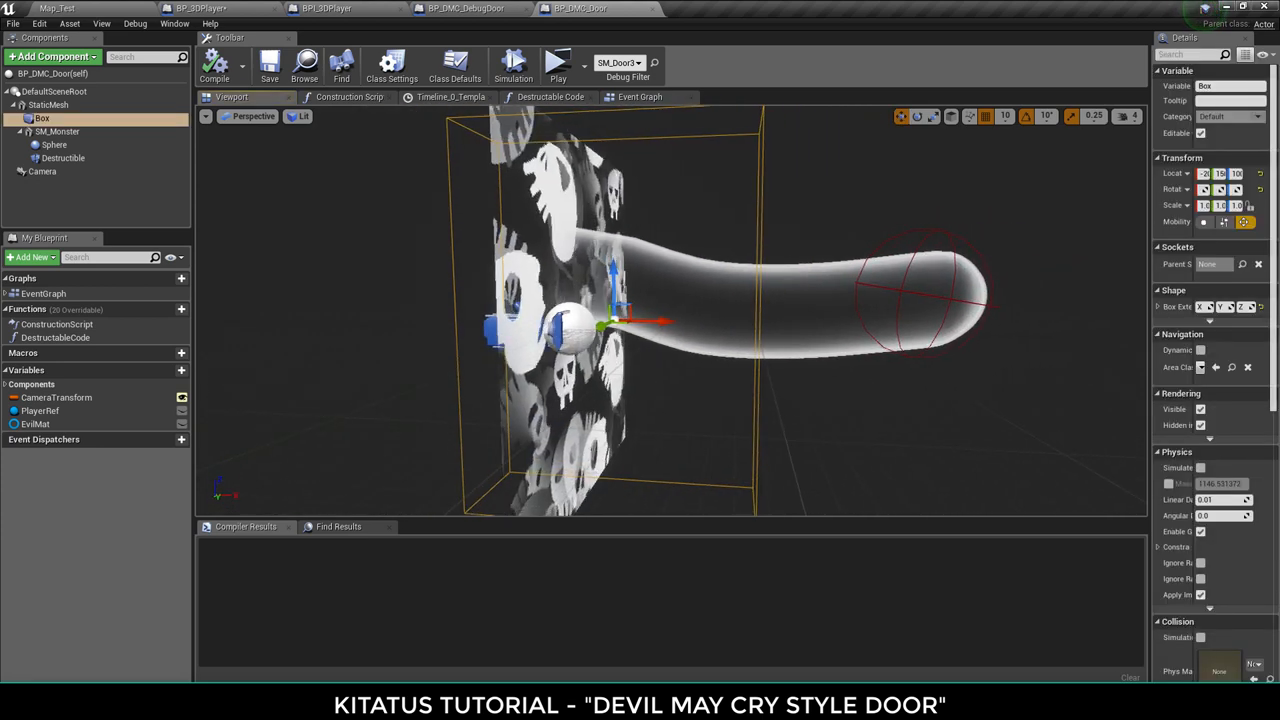
left_click(42, 171)
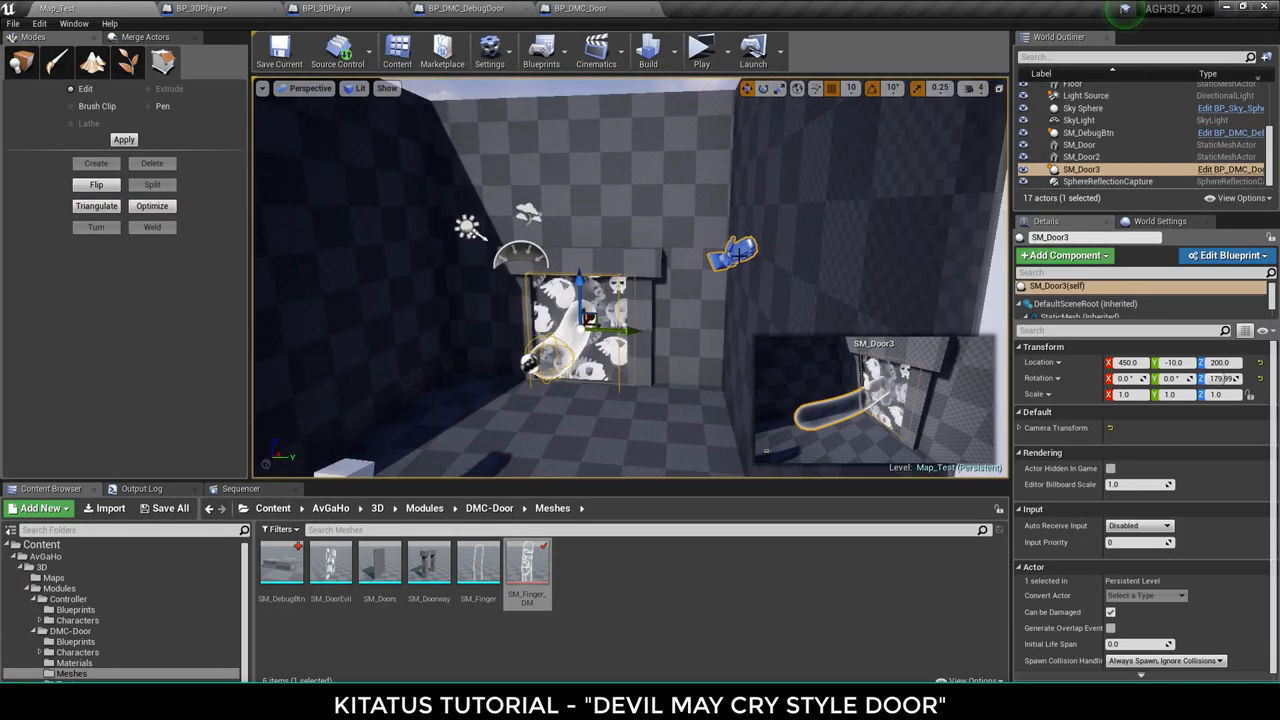
left_click(580, 8)
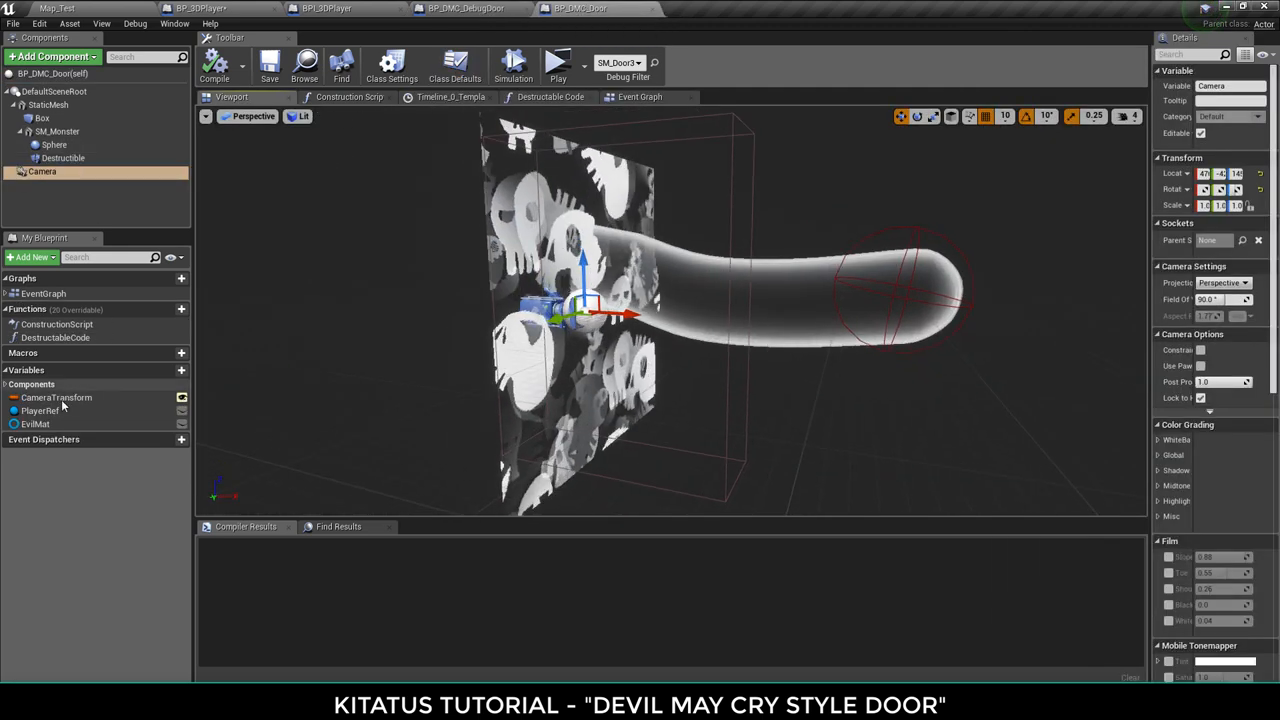
left_click(56, 397)
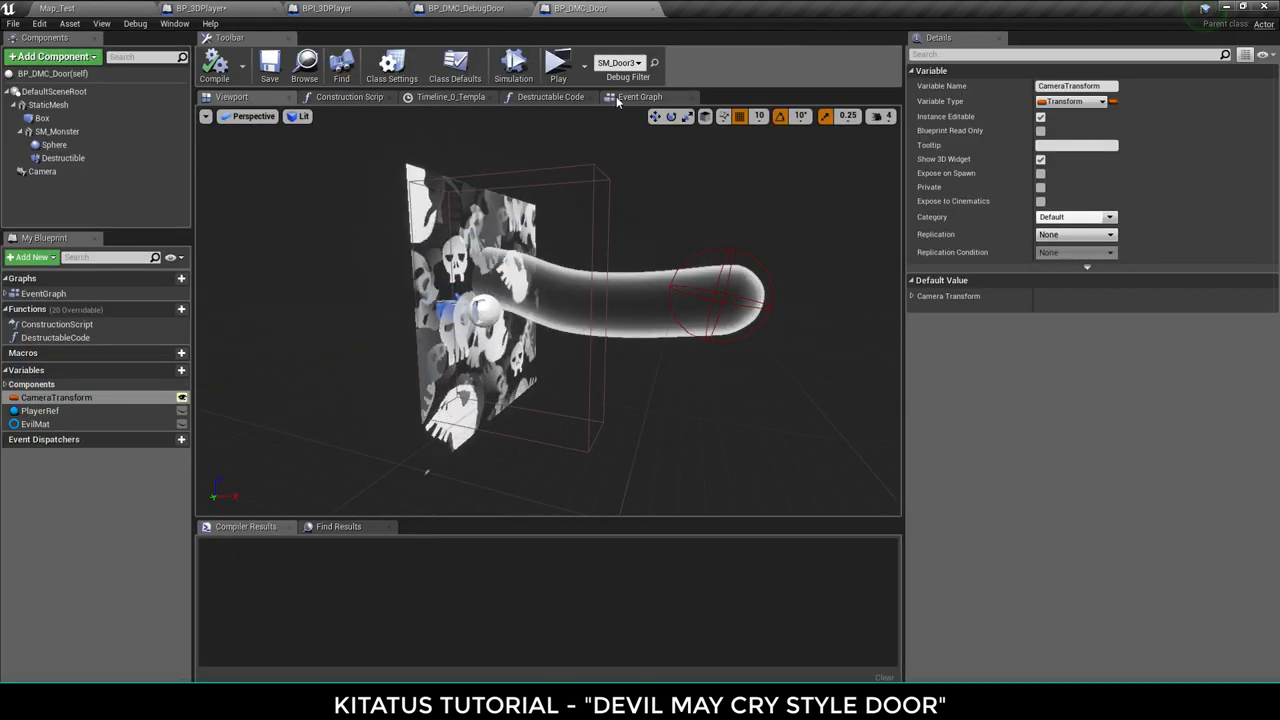
left_click(640, 97)
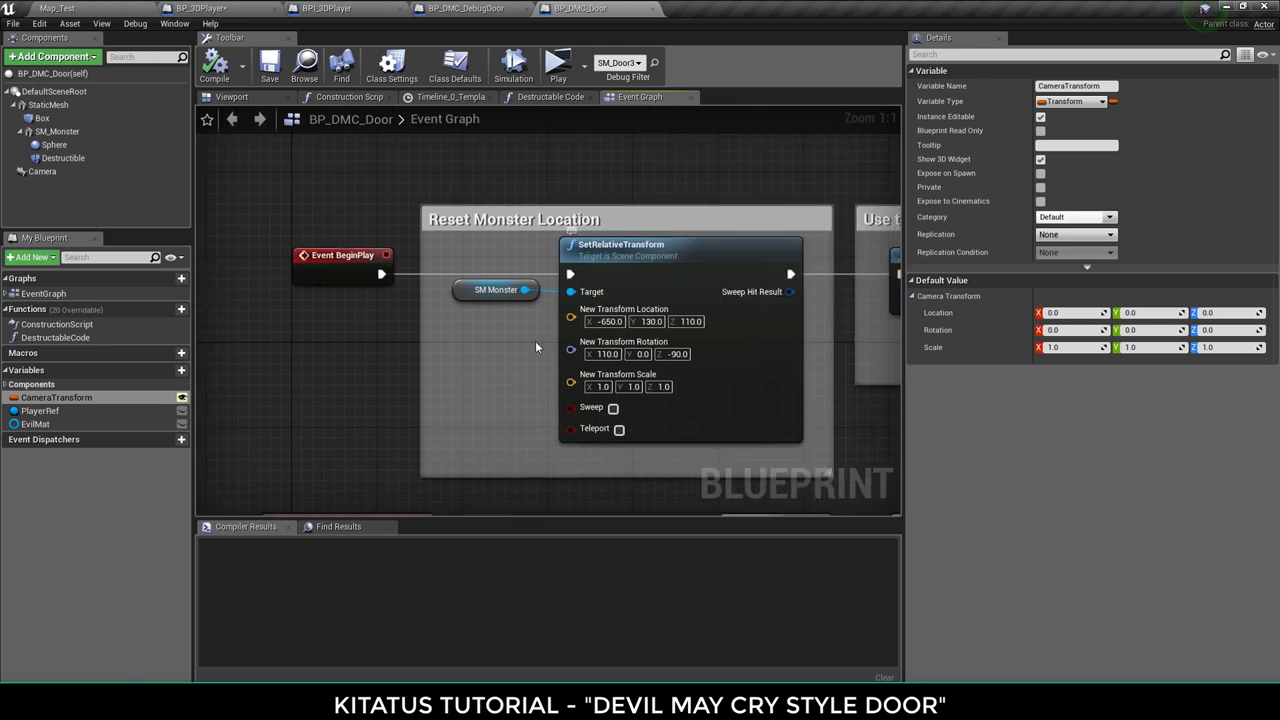
left_click(231, 97)
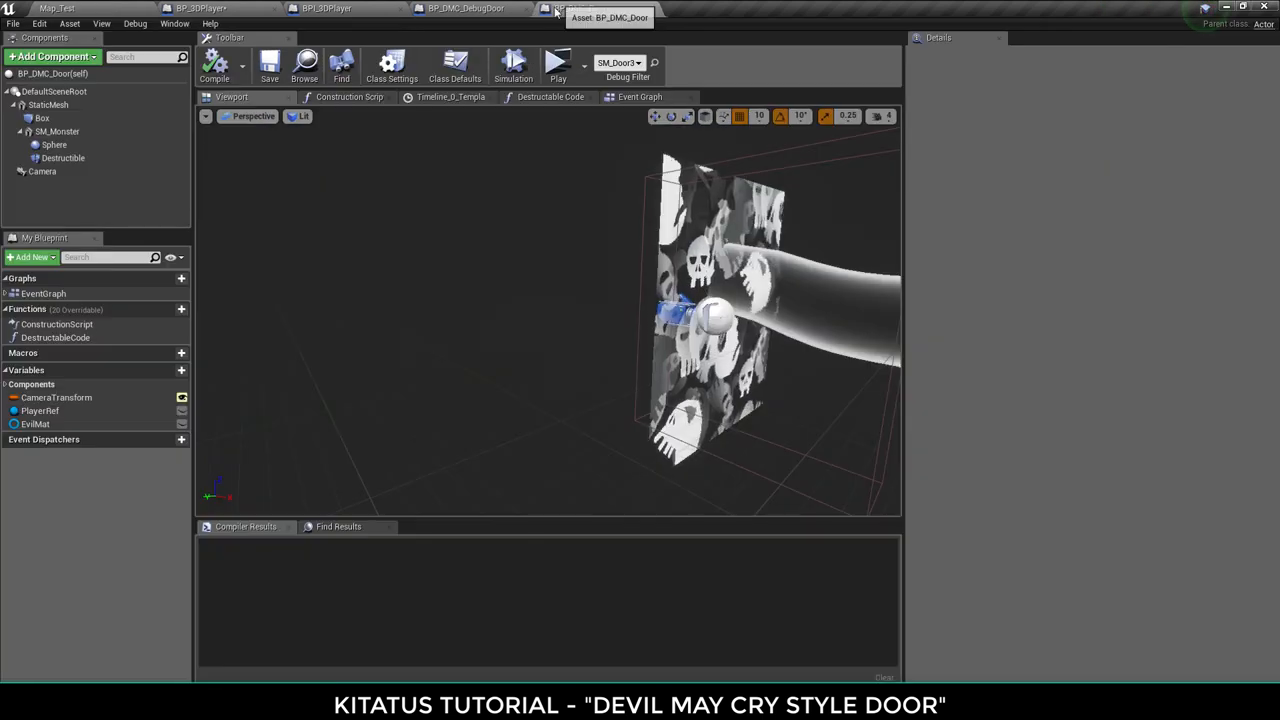
left_click(640, 97)
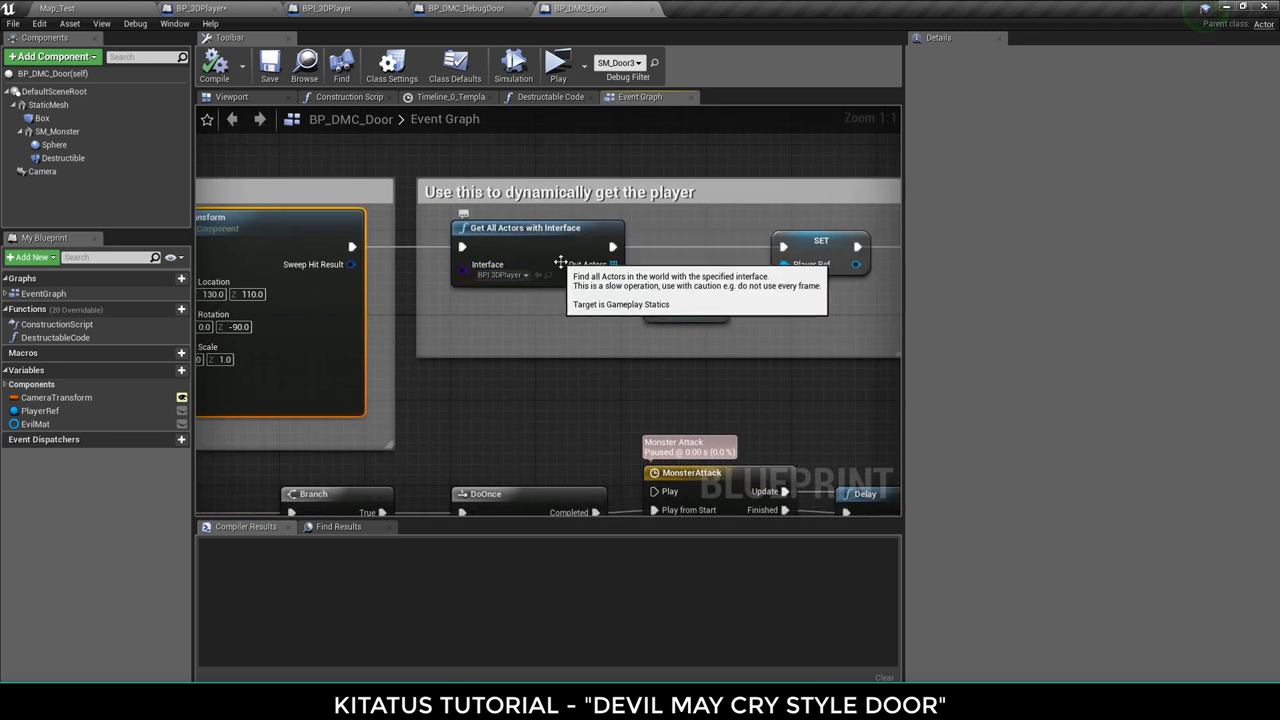
mouse_move(555, 265)
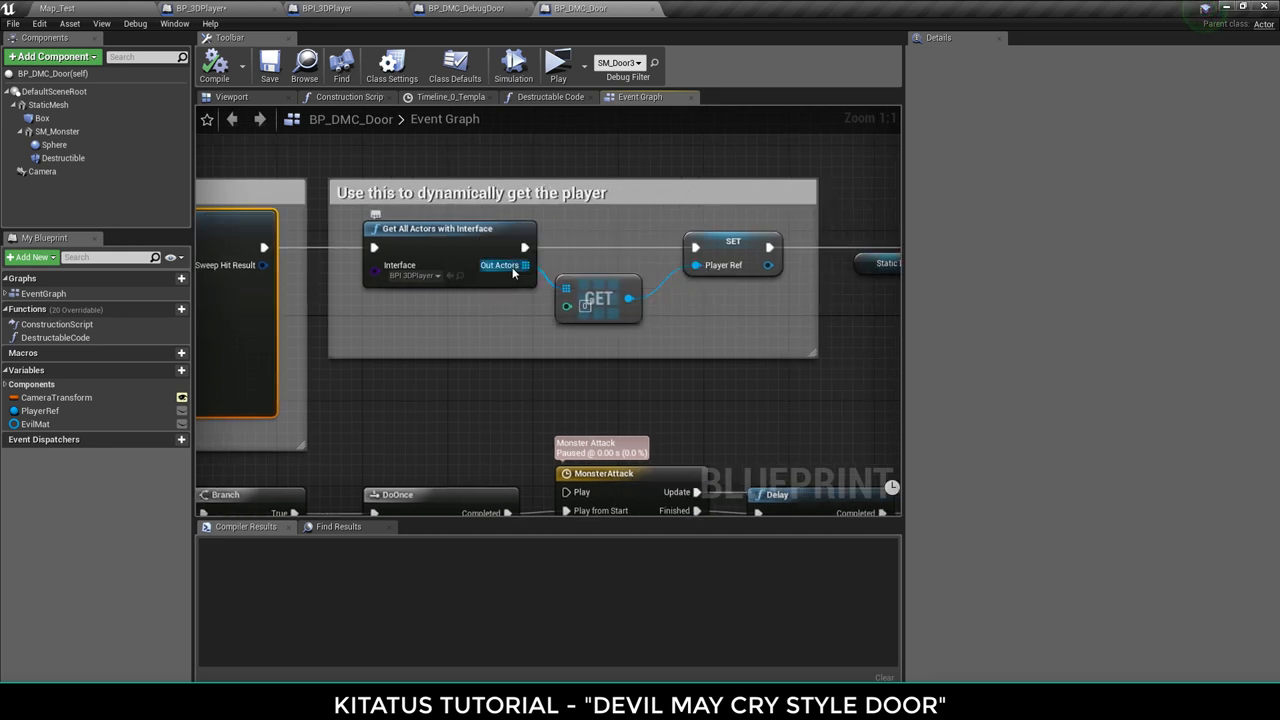
mouse_move(690, 249)
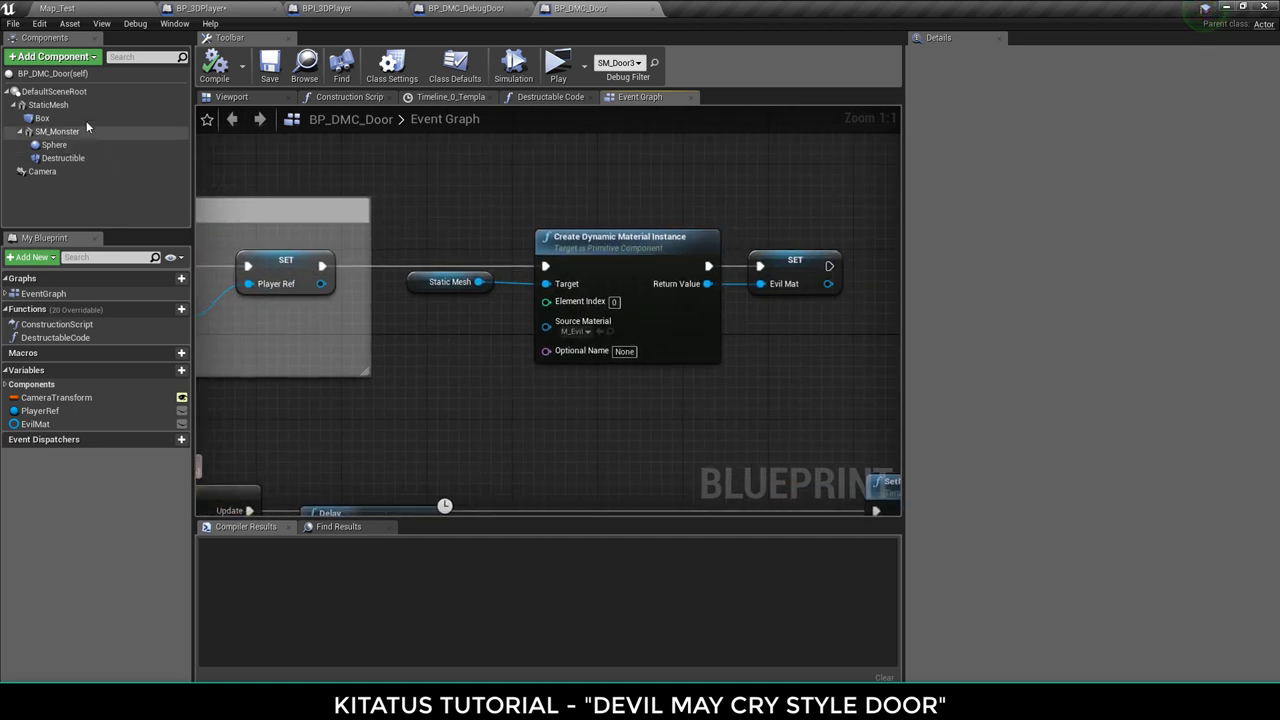
left_click(232, 97)
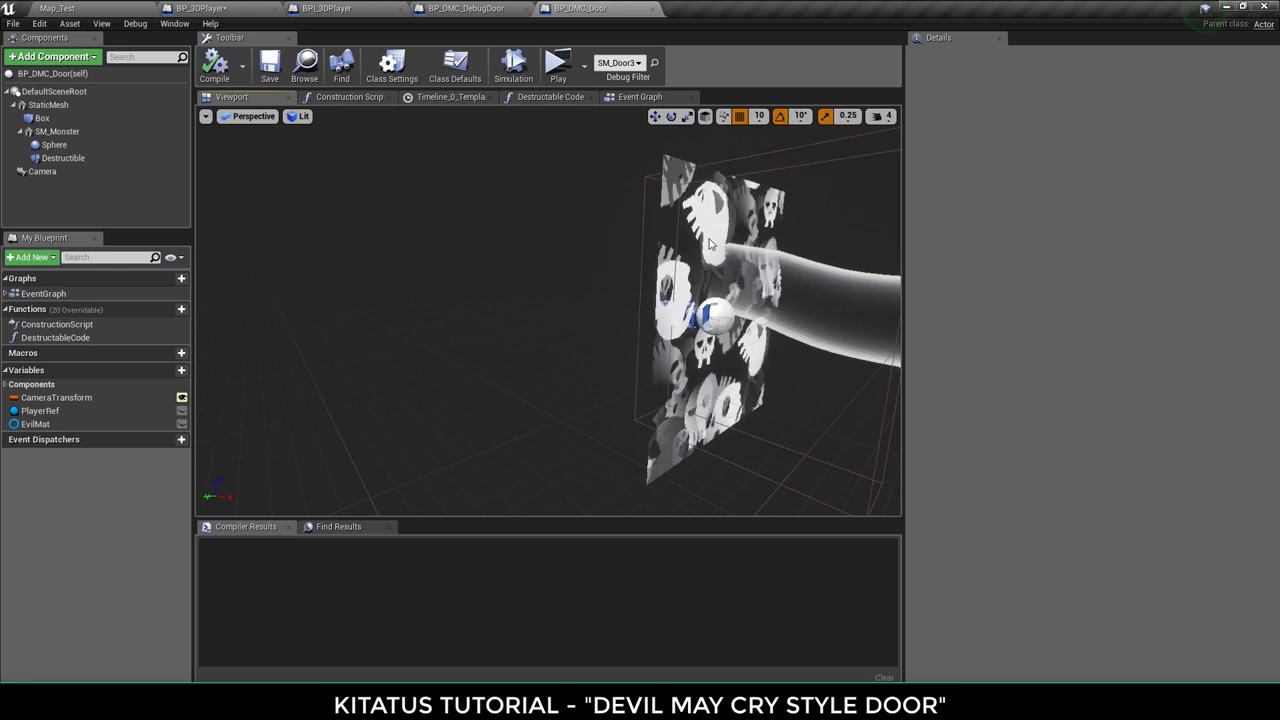
left_click(640, 97)
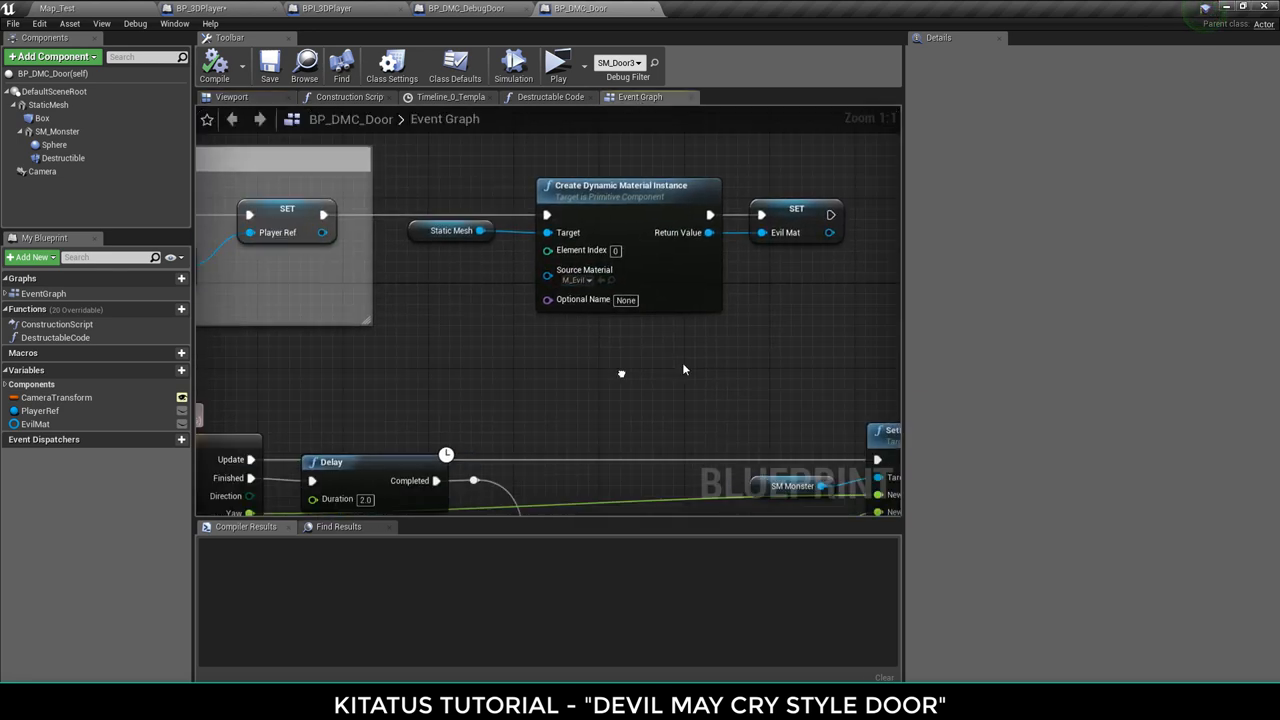
scroll("down", 3)
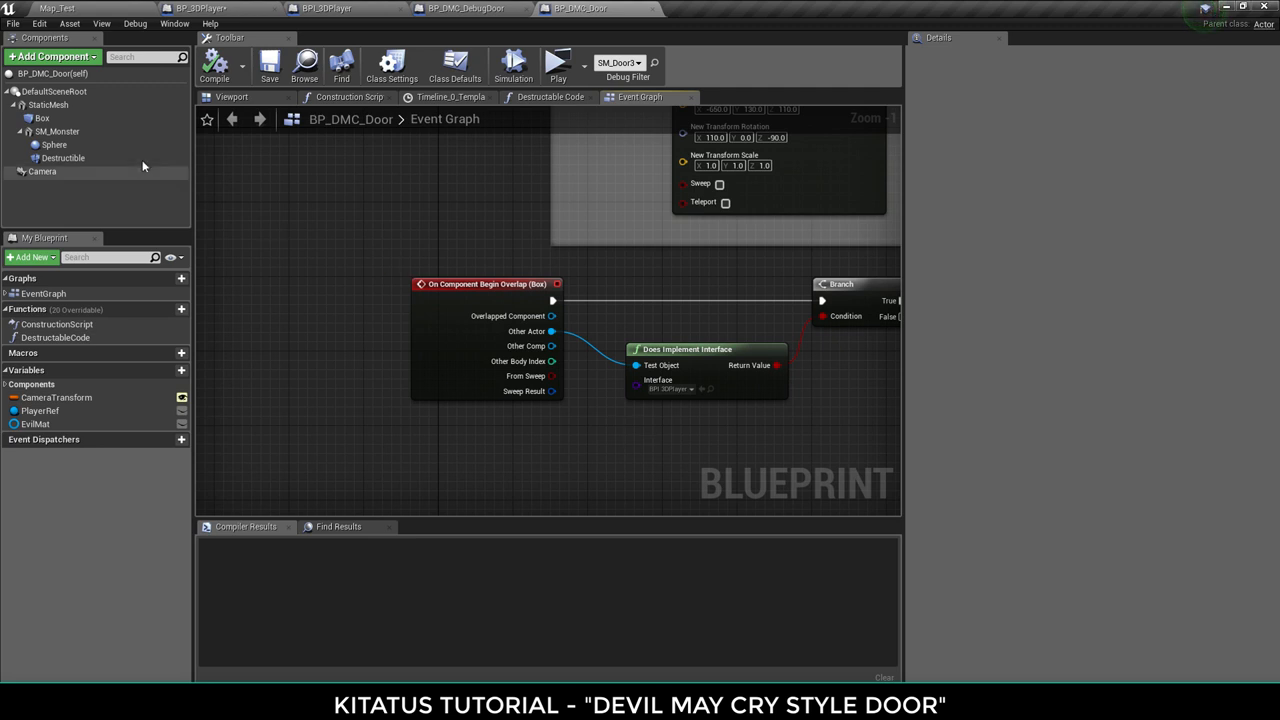
left_click(42, 118)
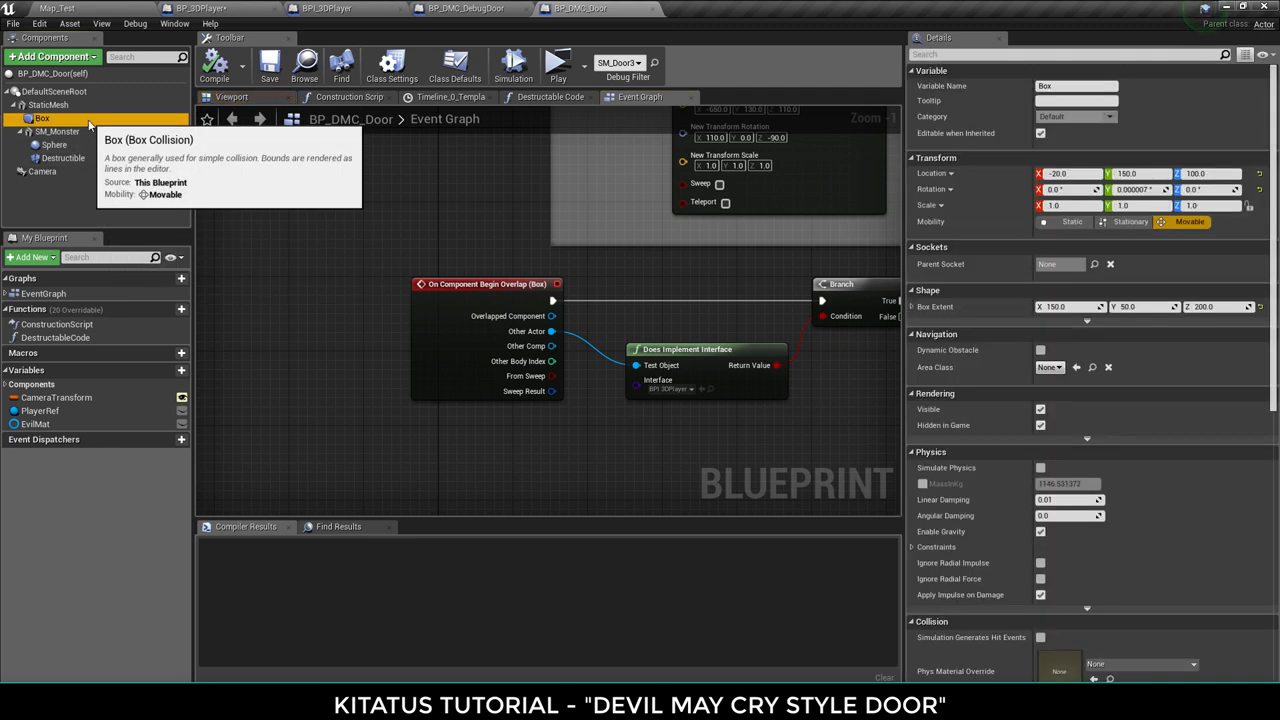
right_click(42, 118)
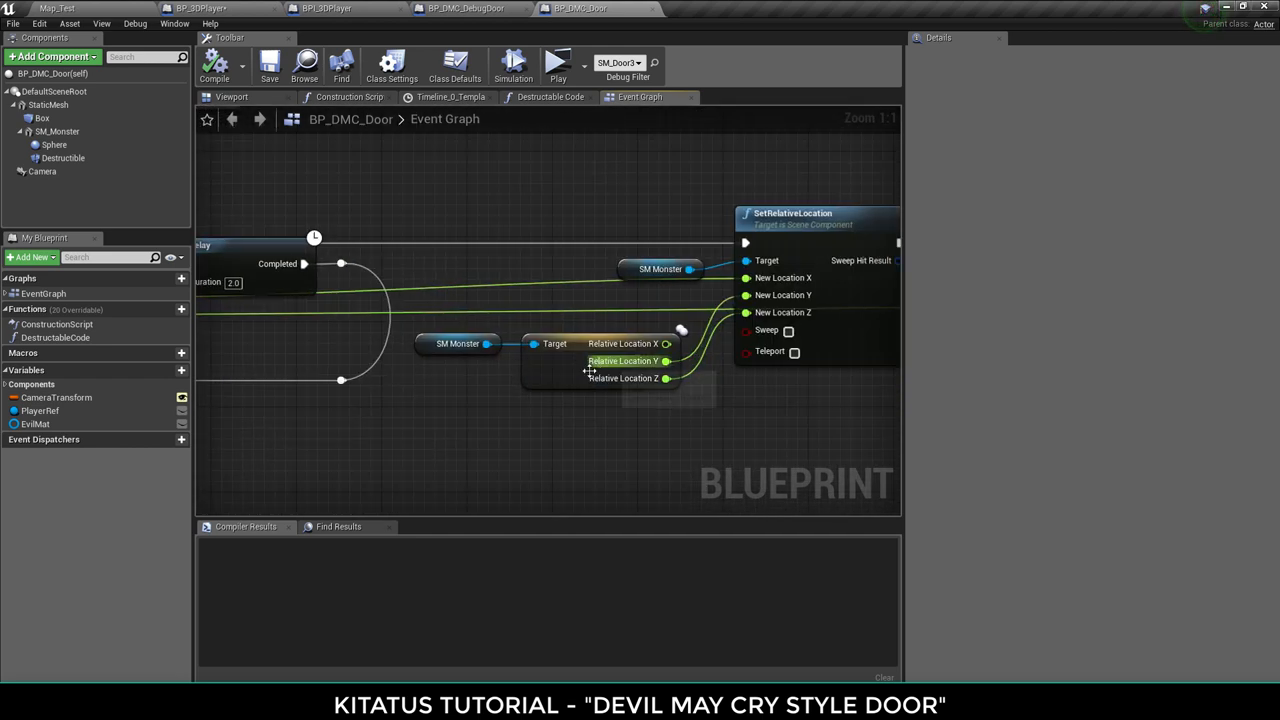
scroll("down", 3)
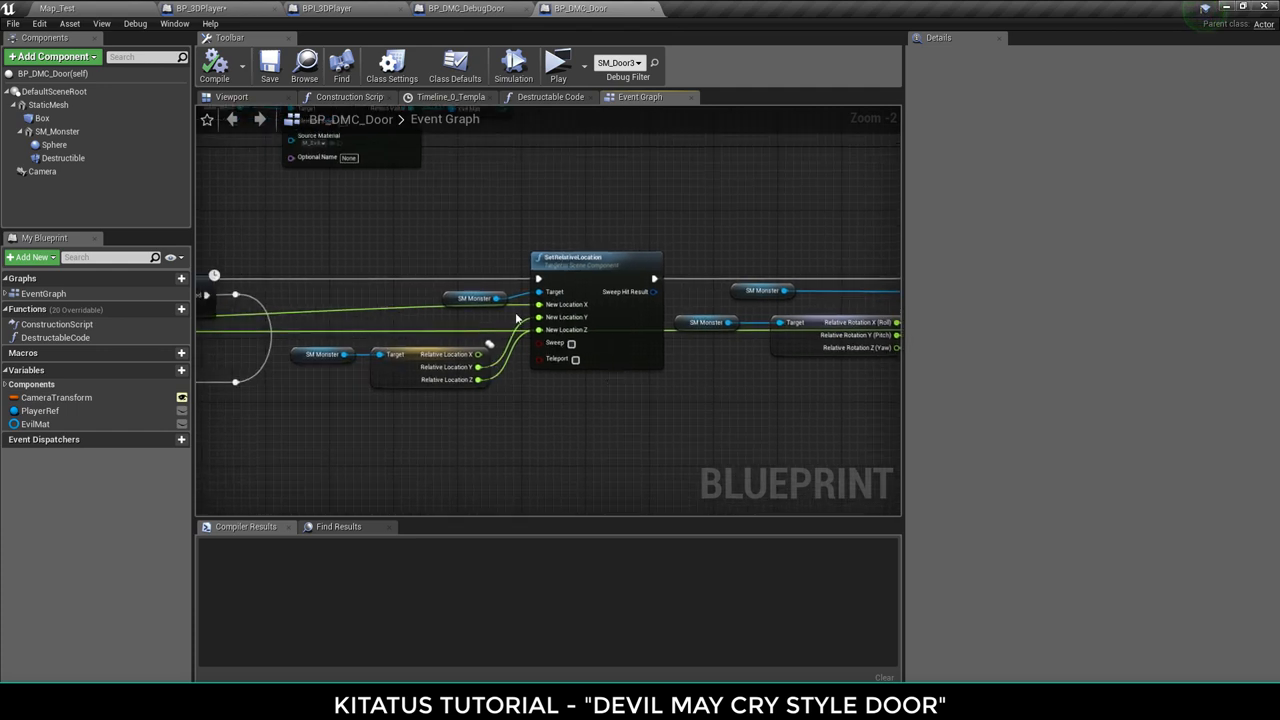
mouse_move(237, 147)
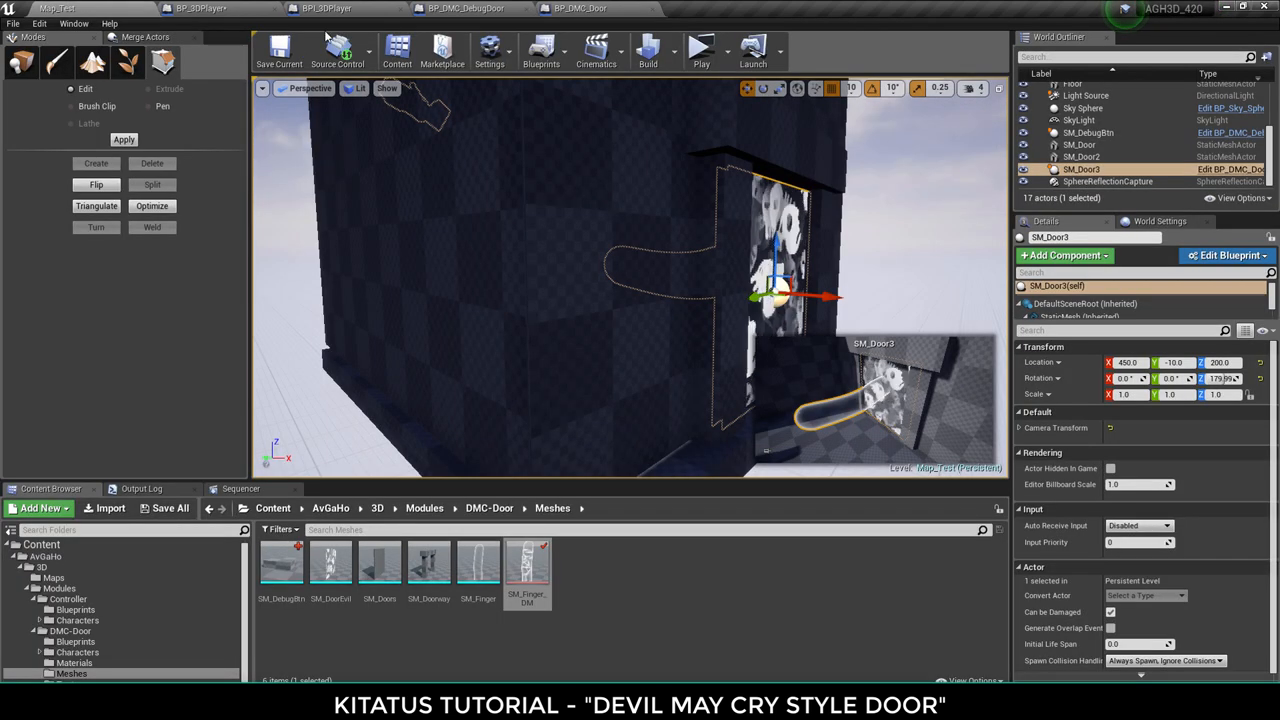
left_click(701, 47)
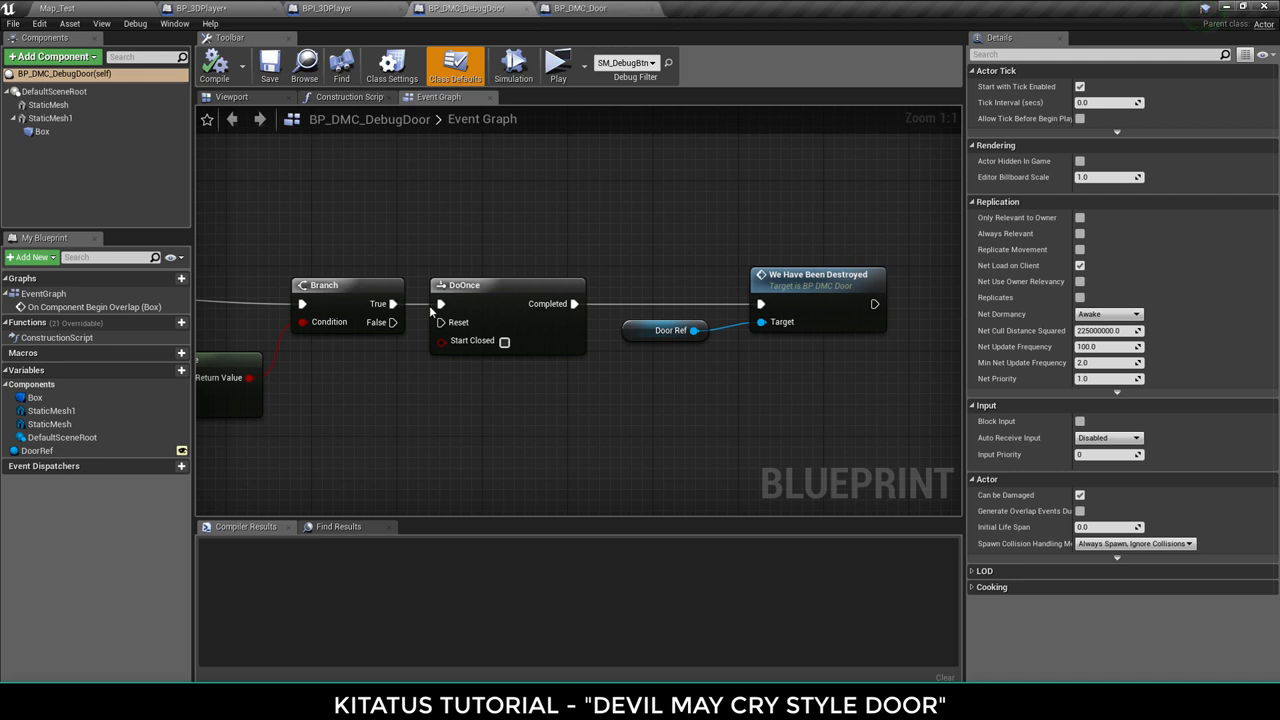
left_click(580, 8)
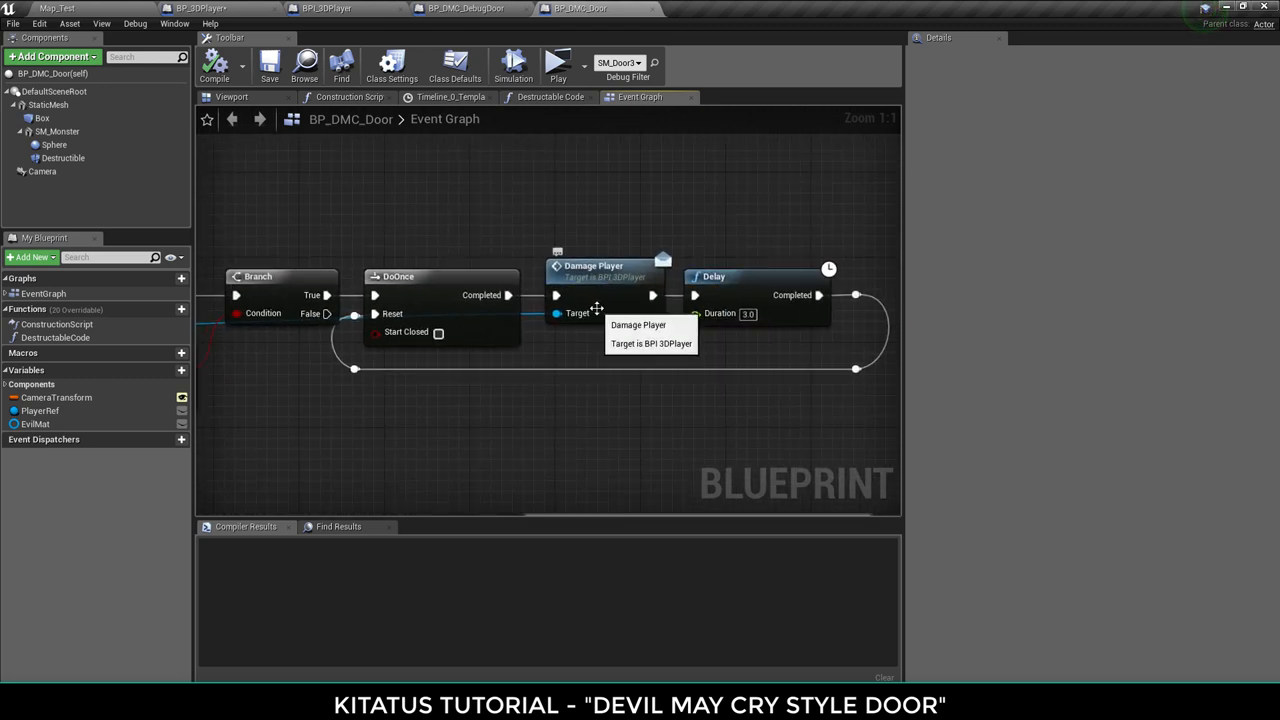
- Glance at BP_3DPlayer, then scroll the door graph's true branch with MonsterAttack timeline and delay
left_click(200, 8)
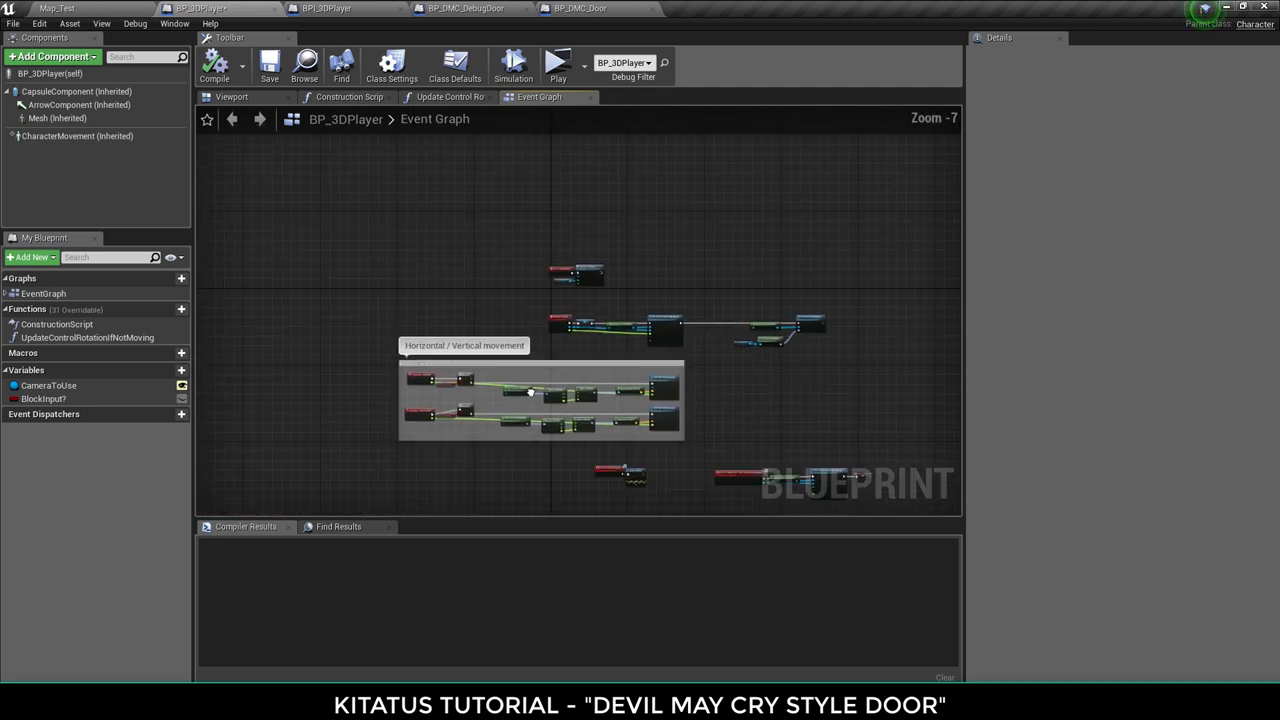
left_click(580, 8)
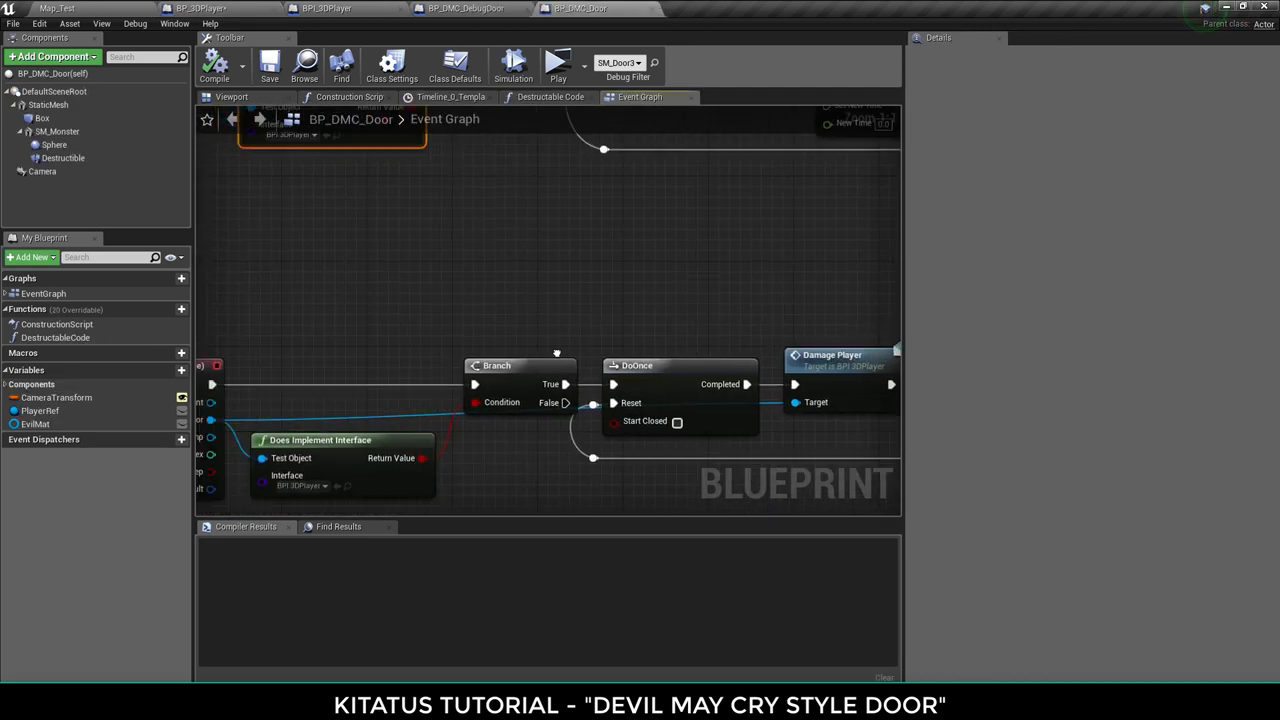
type("da")
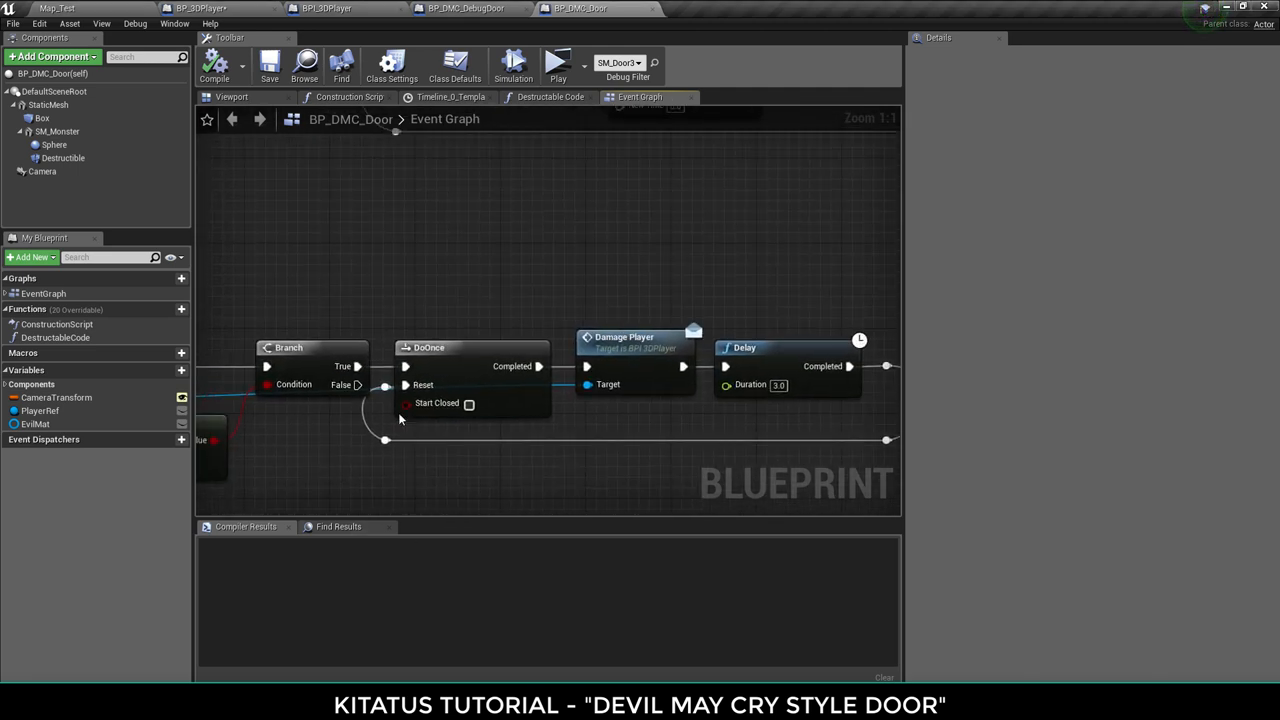
scroll("down", 3)
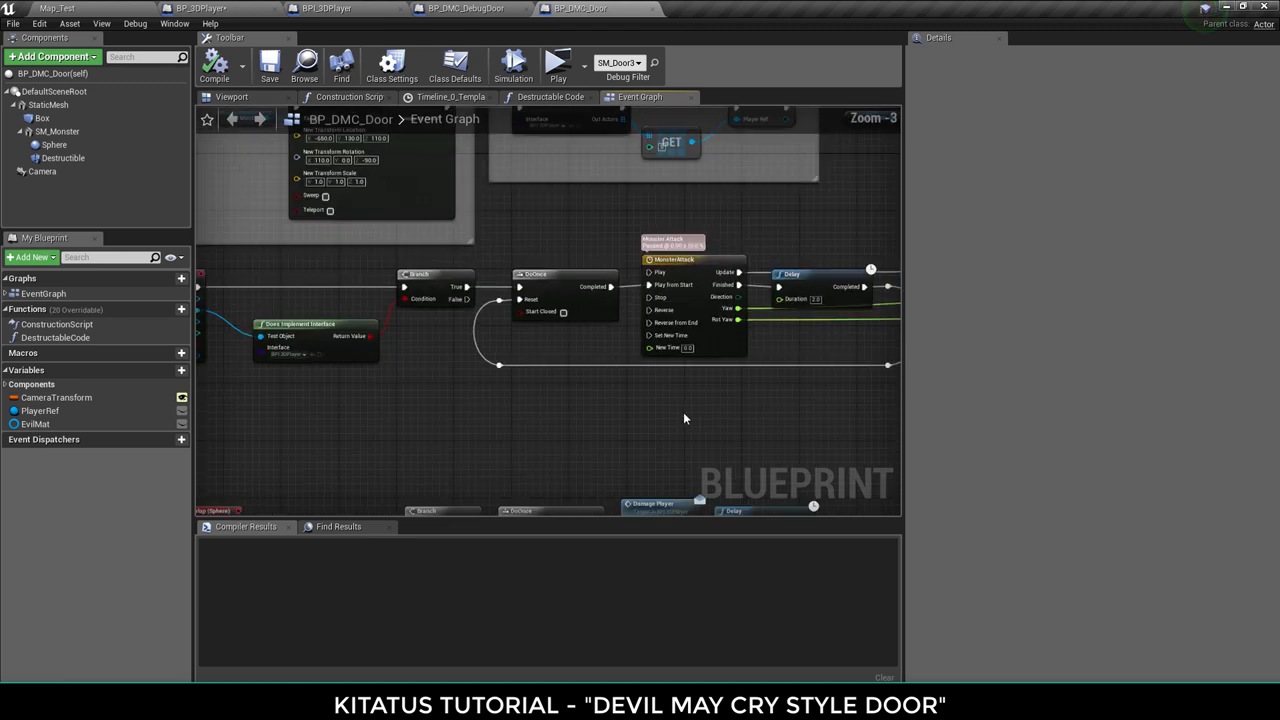
scroll("down", 3)
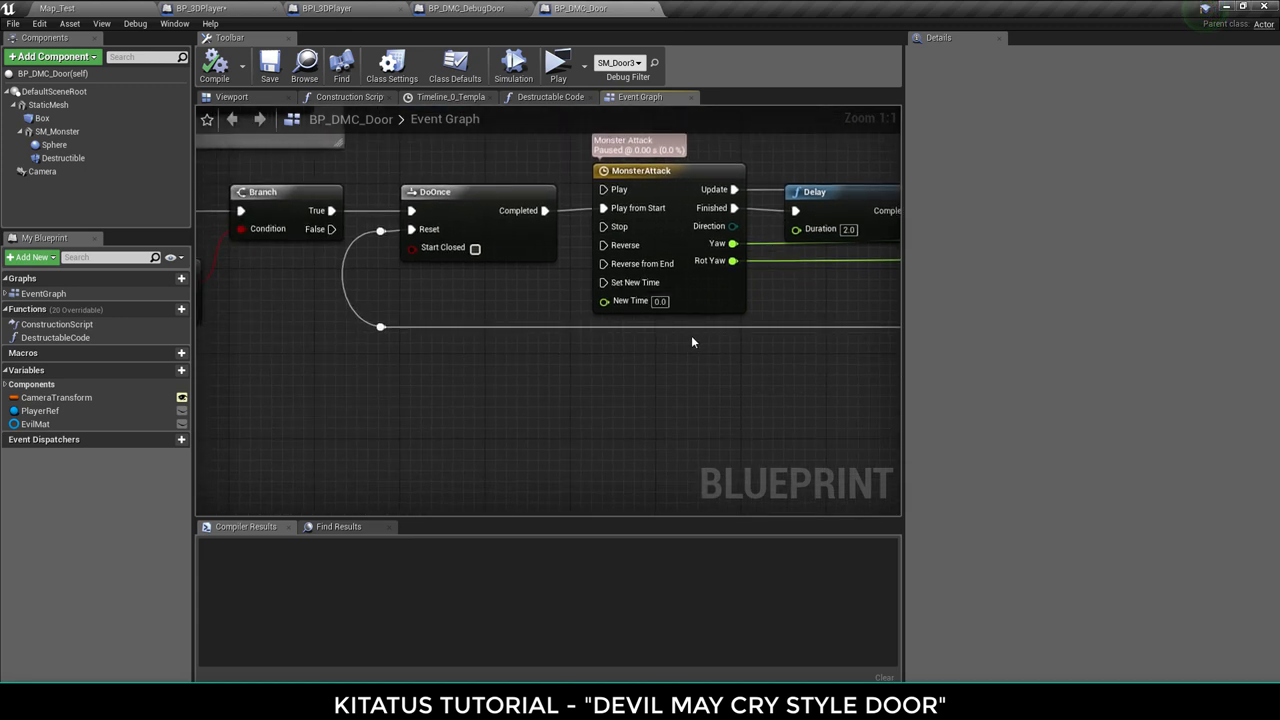
scroll("down", 3)
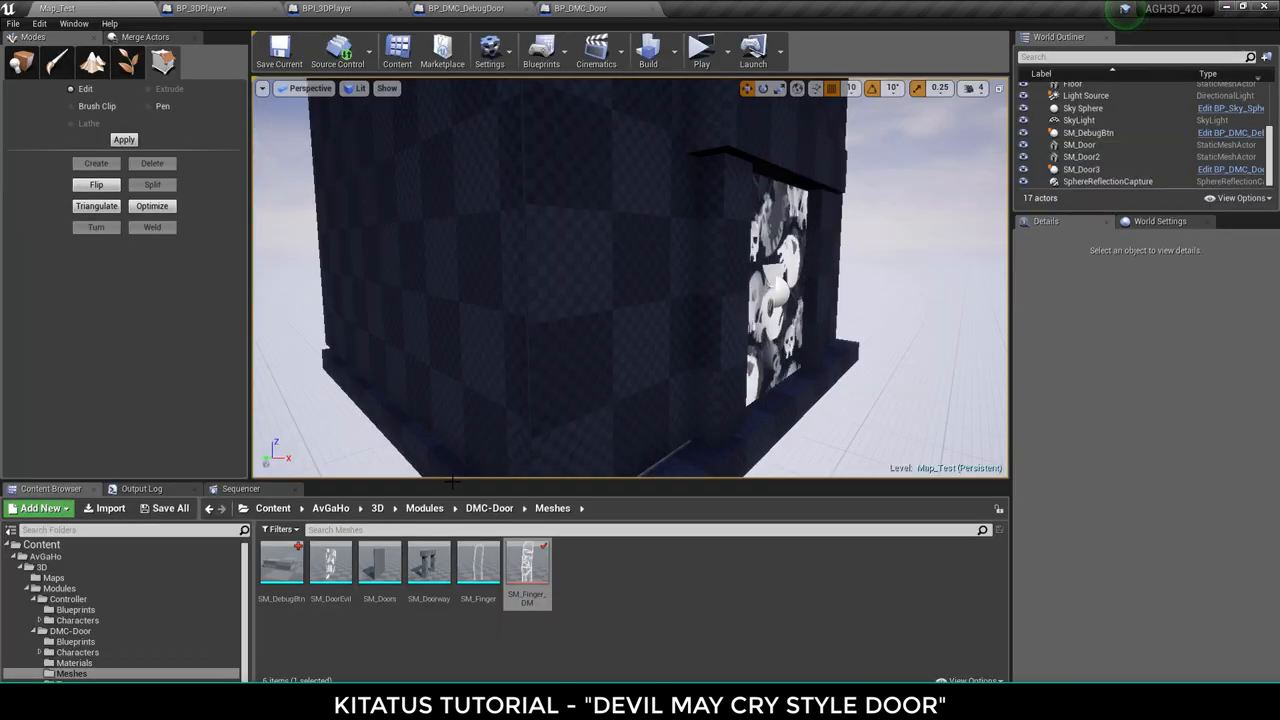
- Return to the door blueprint and scroll through its destroyed-event chain toward Timeline_0
left_click(75, 641)
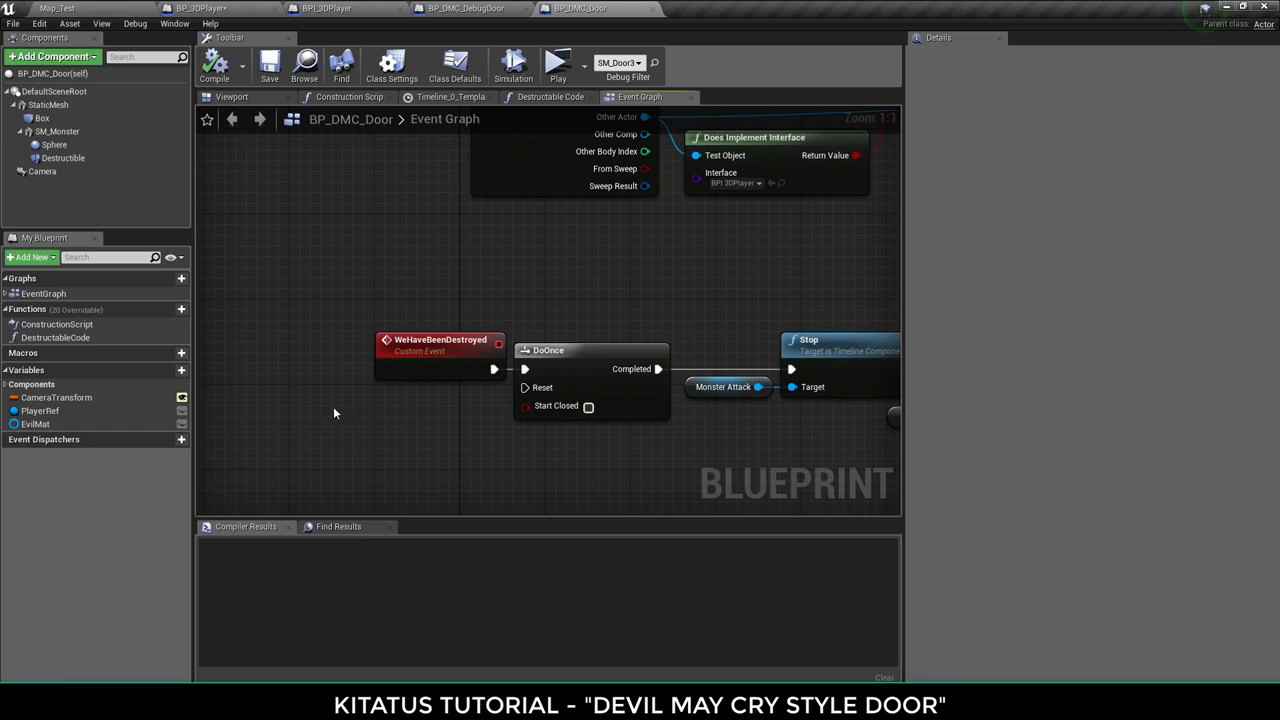
mouse_move(327, 383)
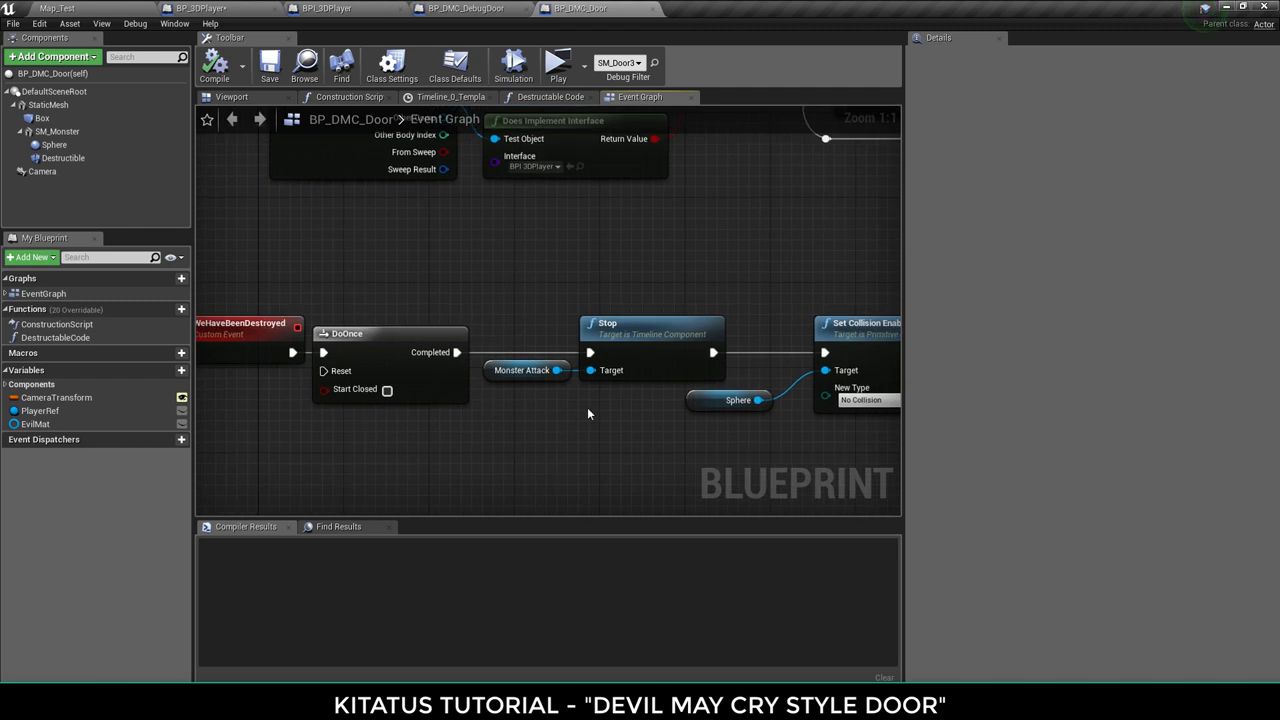
scroll("down", 3)
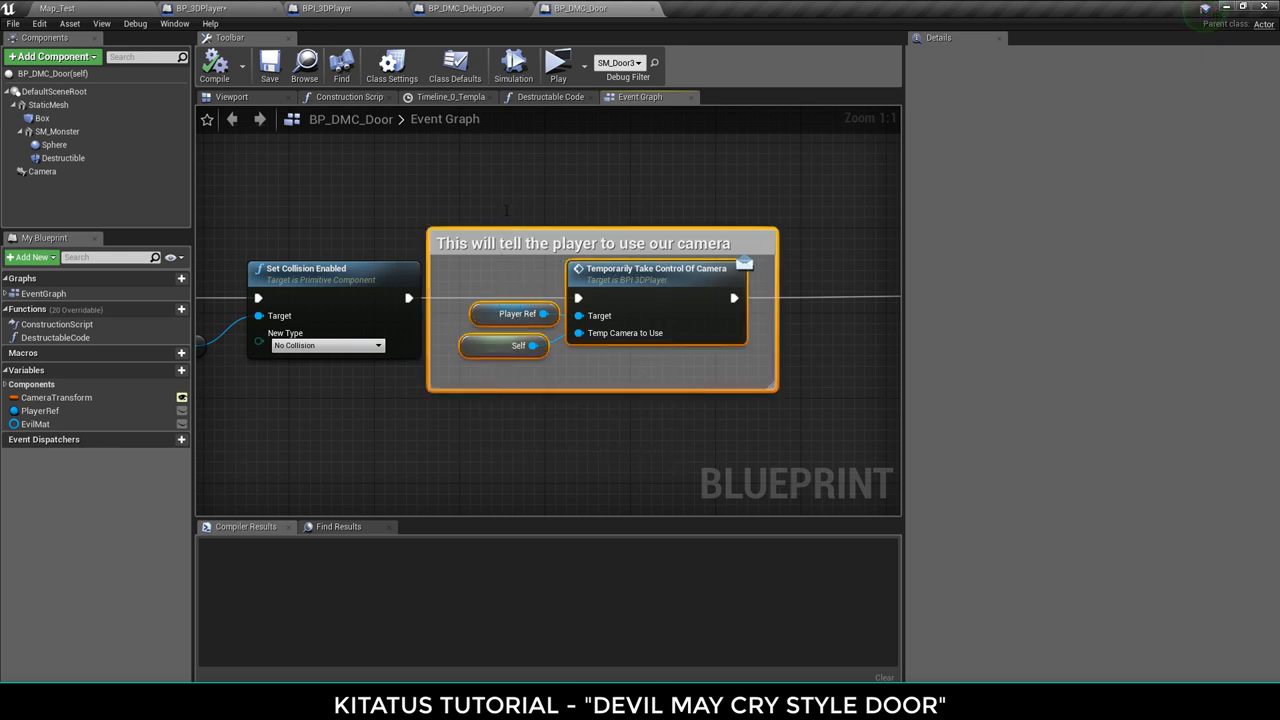
scroll("down", 3)
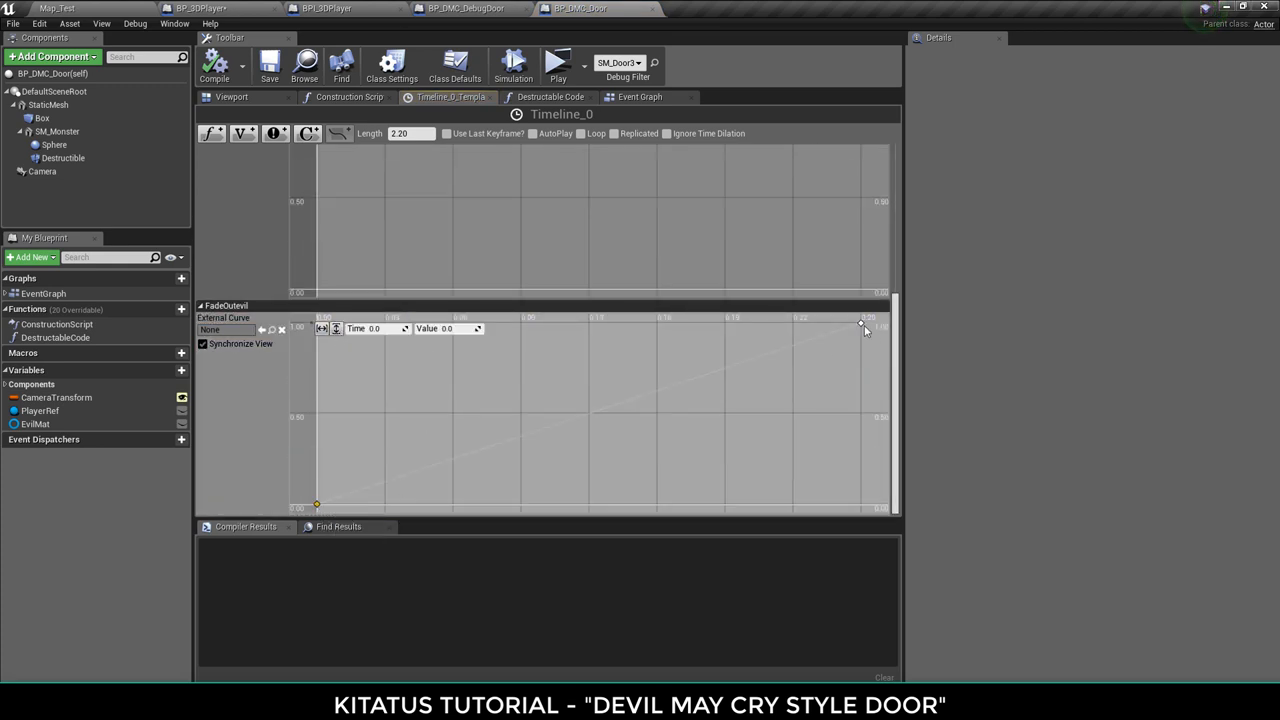
- Return to the event graph to view Timeline_0's Fade Outevil output and Finished pin
left_click(639, 97)
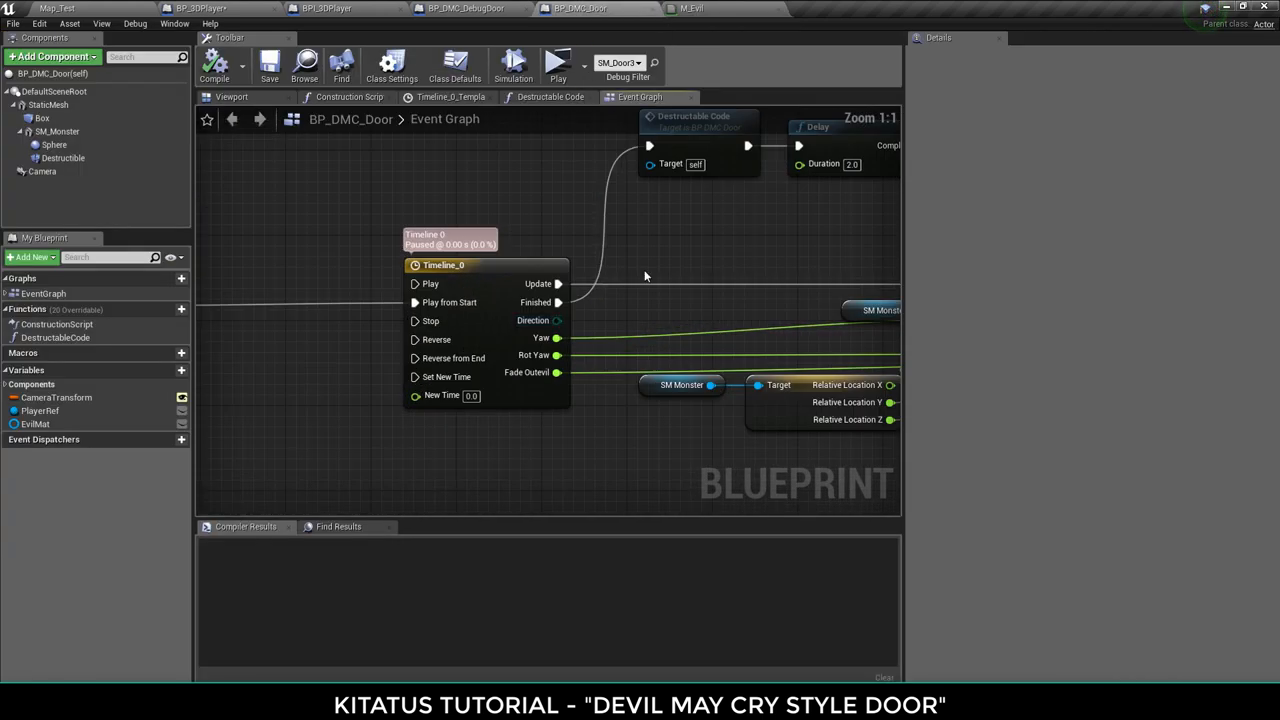
- Review Destructable Code and the DestroyActor chain, then launch a standalone play-test
left_click(549, 97)
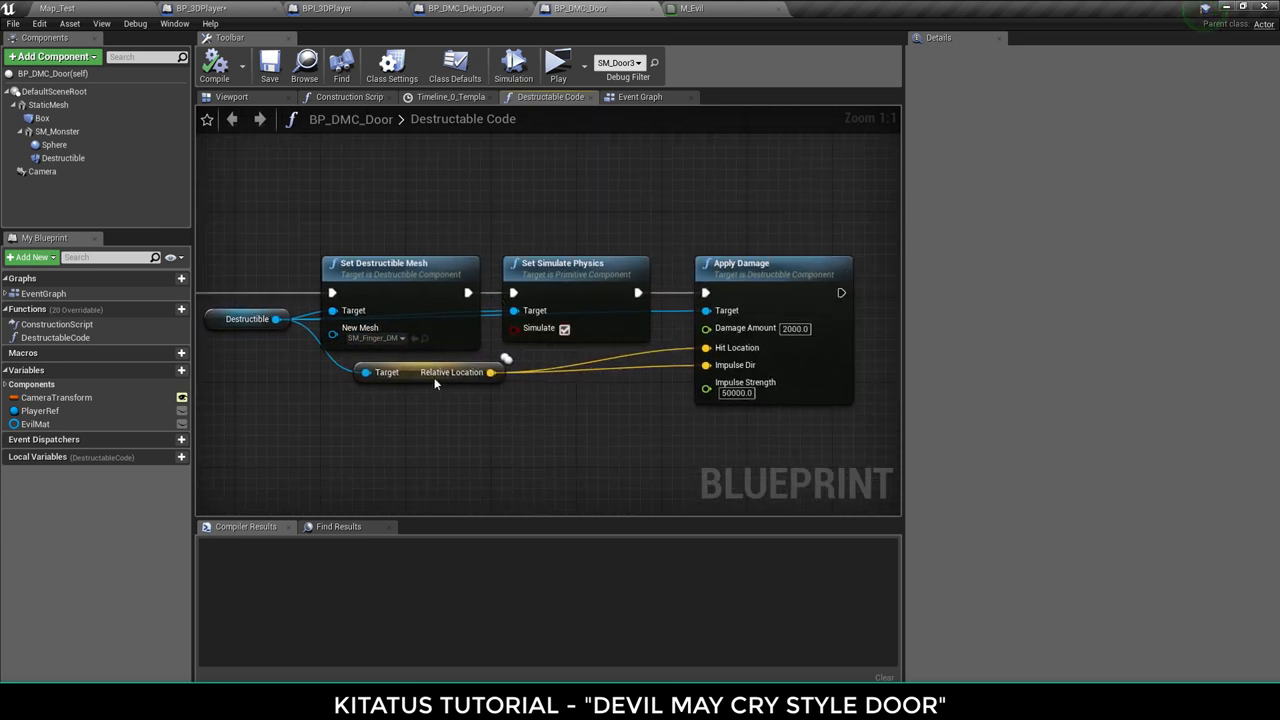
left_click(640, 96)
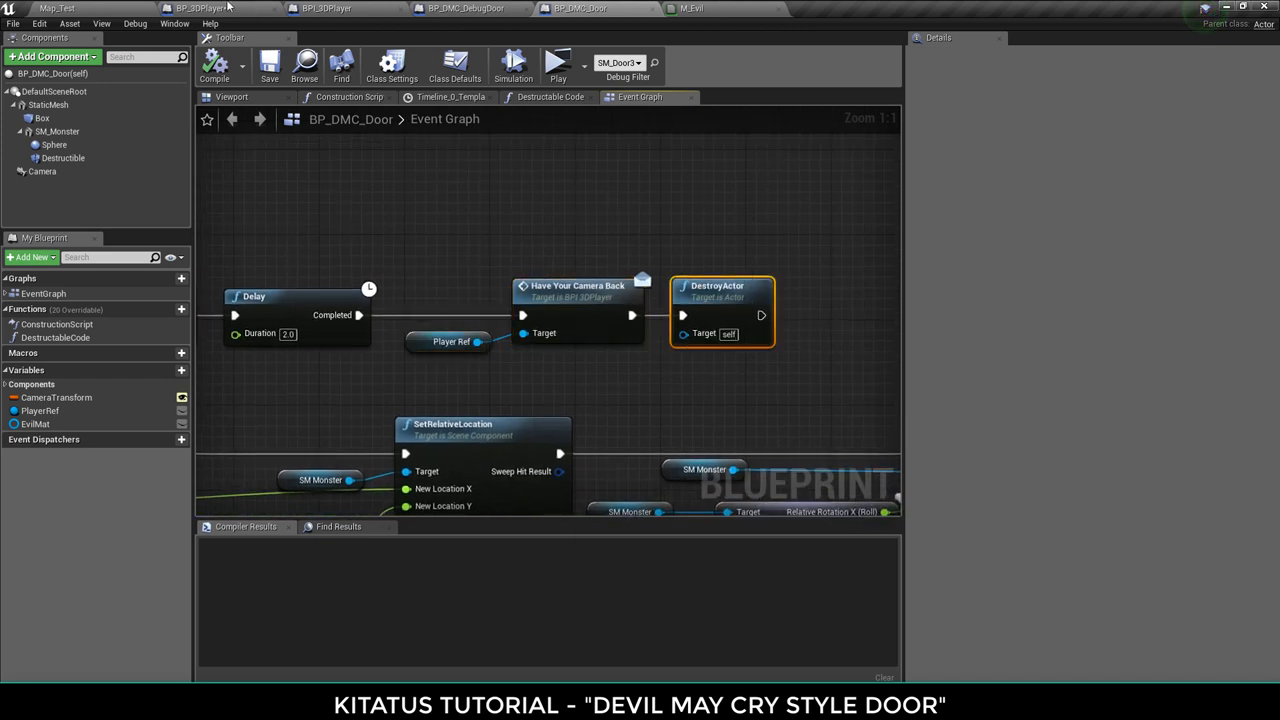
left_click(557, 64)
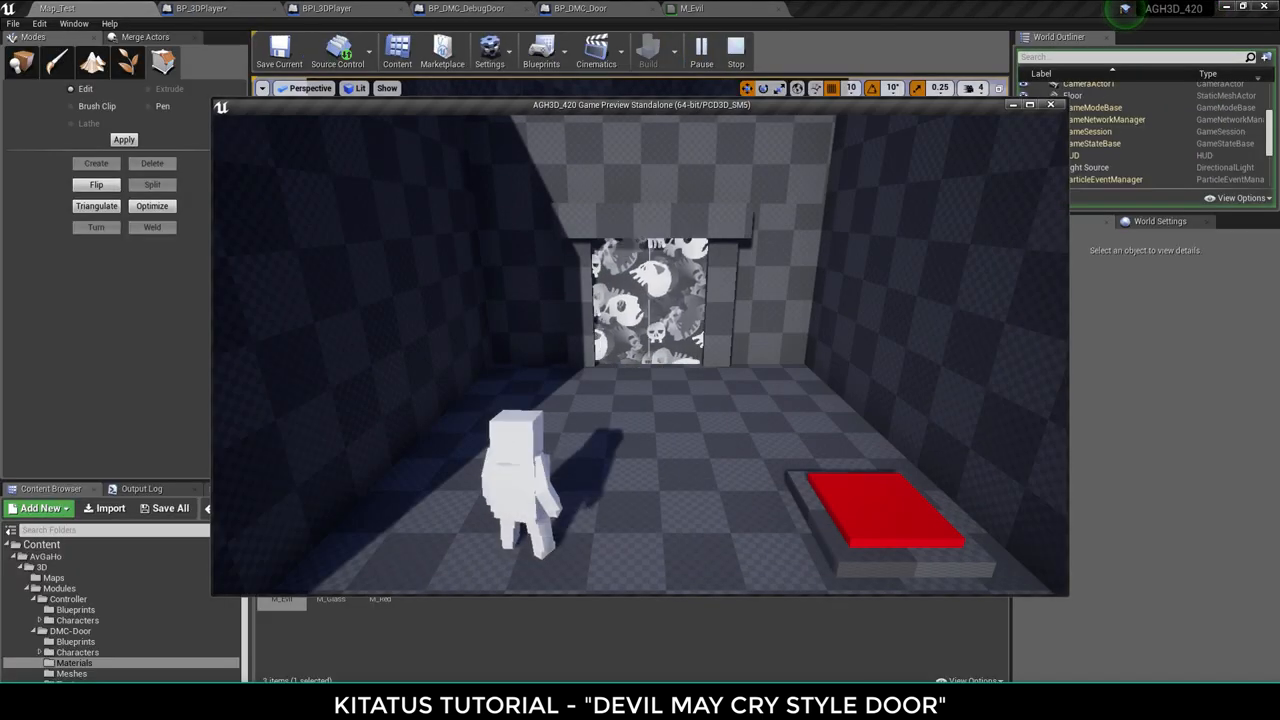